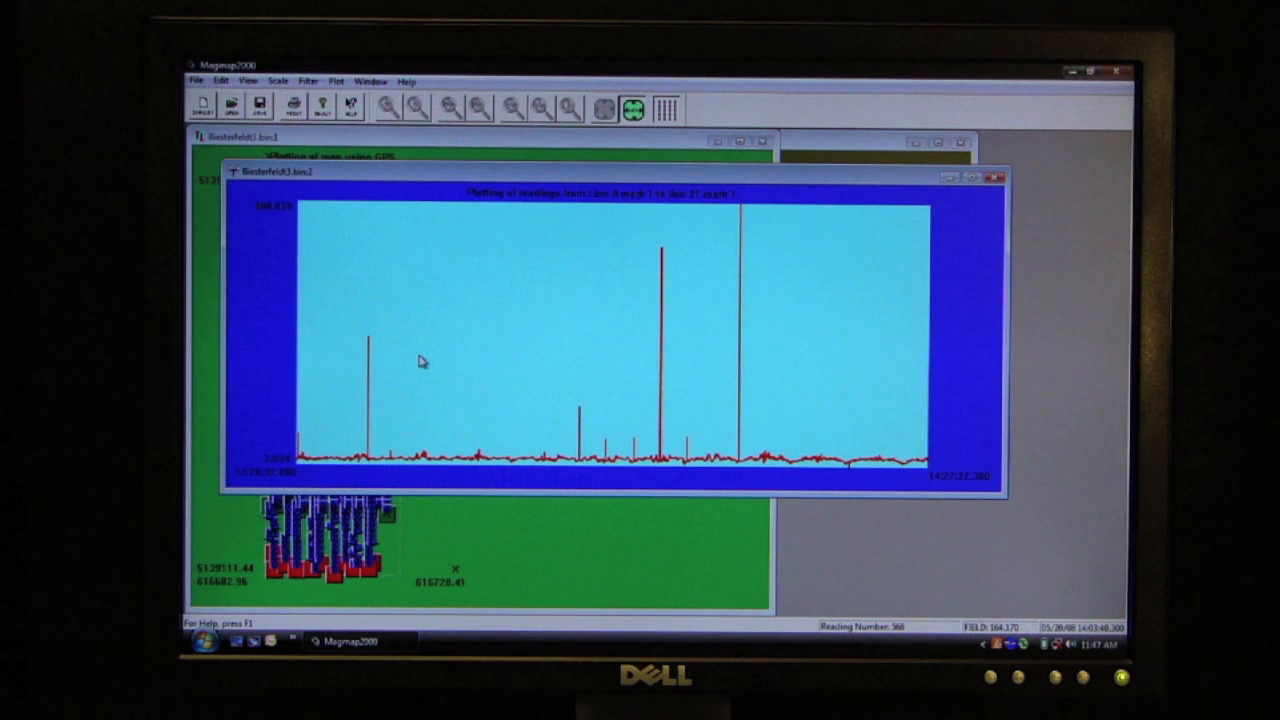
Show the readings from all sensors together on the time-series chart.
right_click(450, 364)
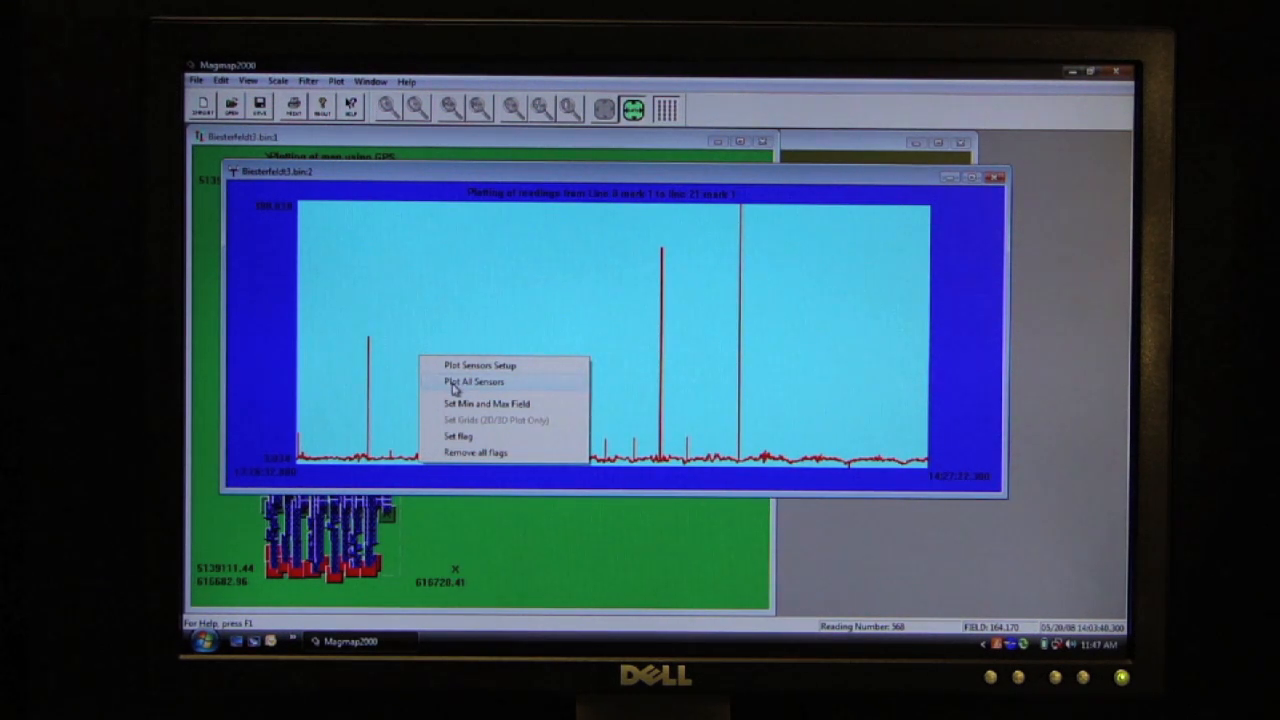
left_click(472, 380)
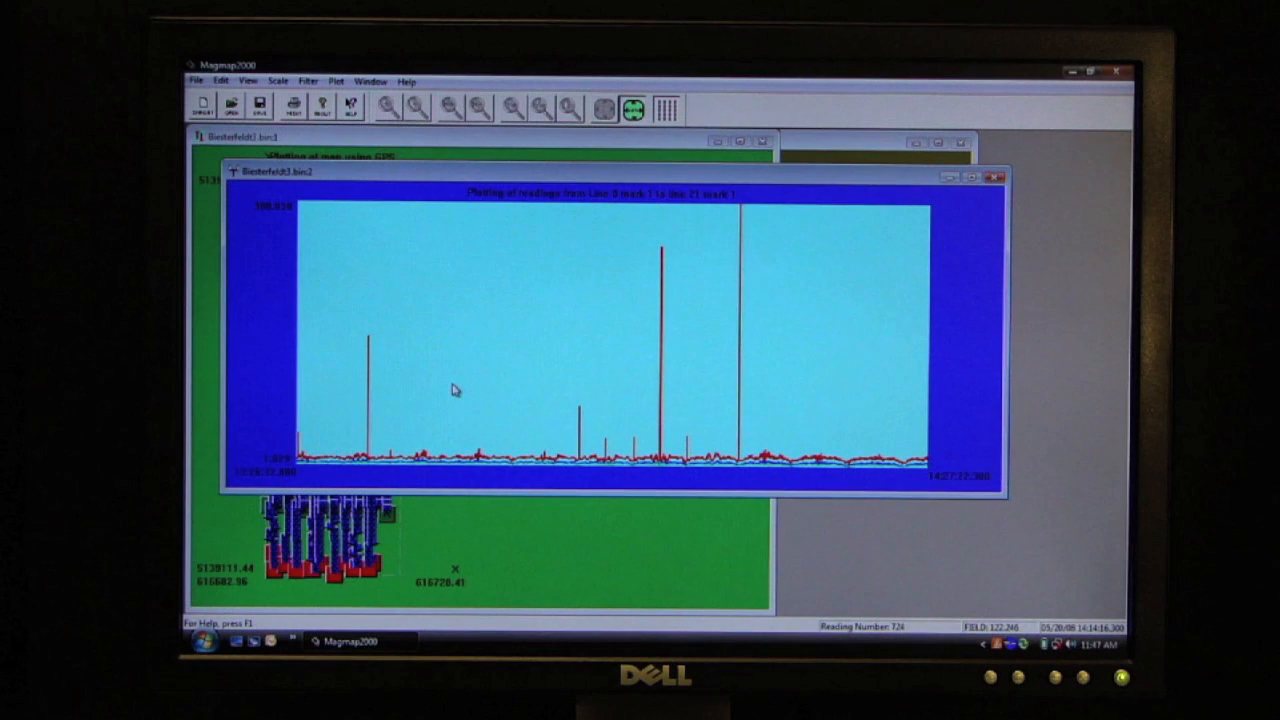
mouse_move(648, 276)
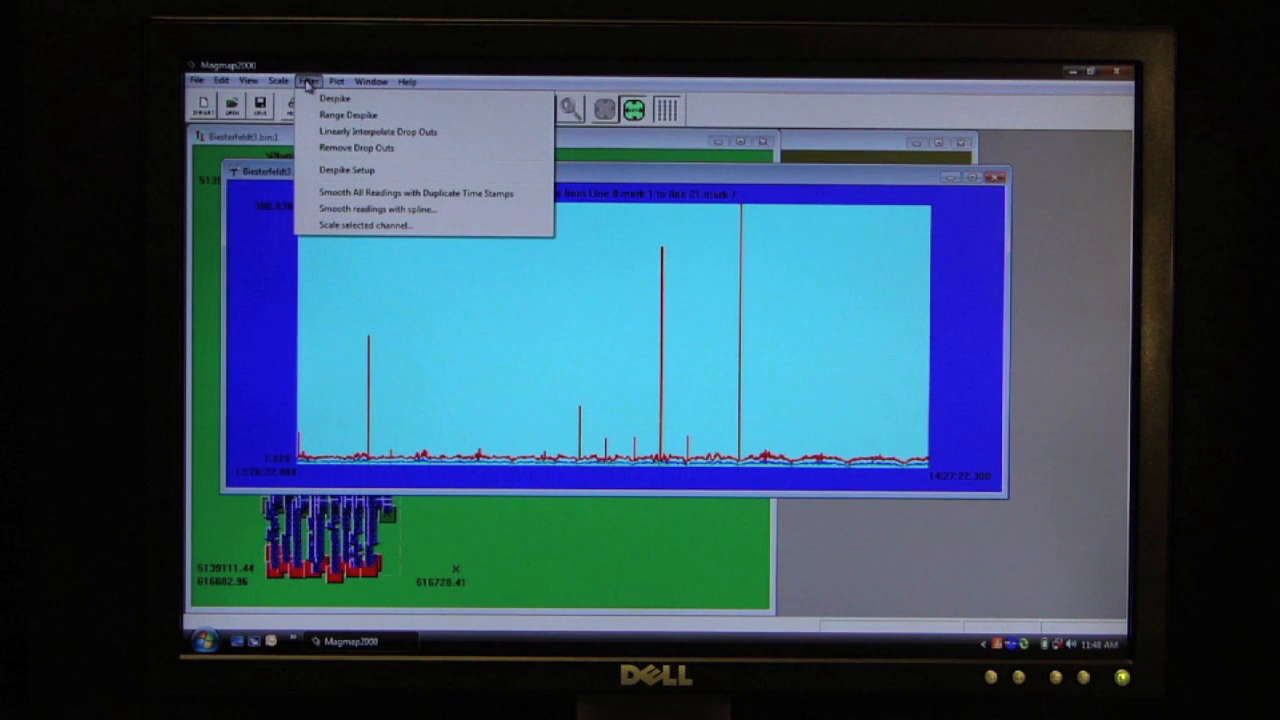
mouse_move(346, 170)
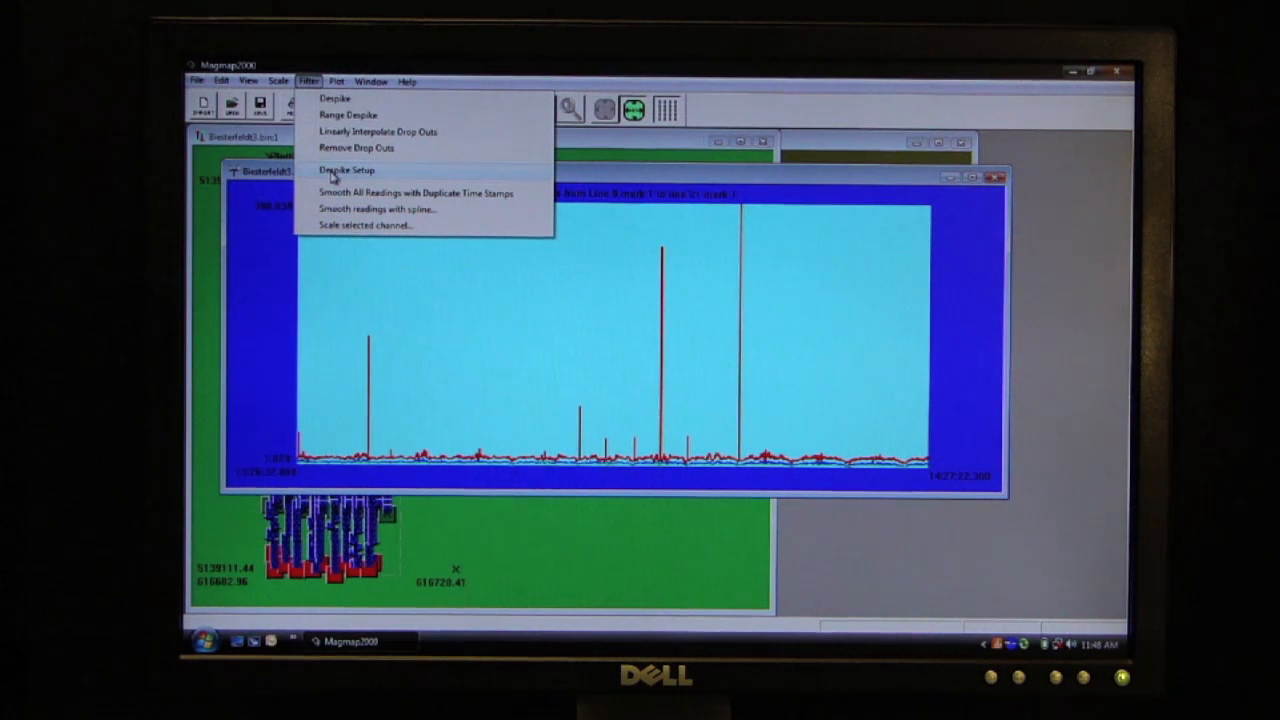
Run the Despike filter on all readings to remove the tall spikes.
left_click(346, 168)
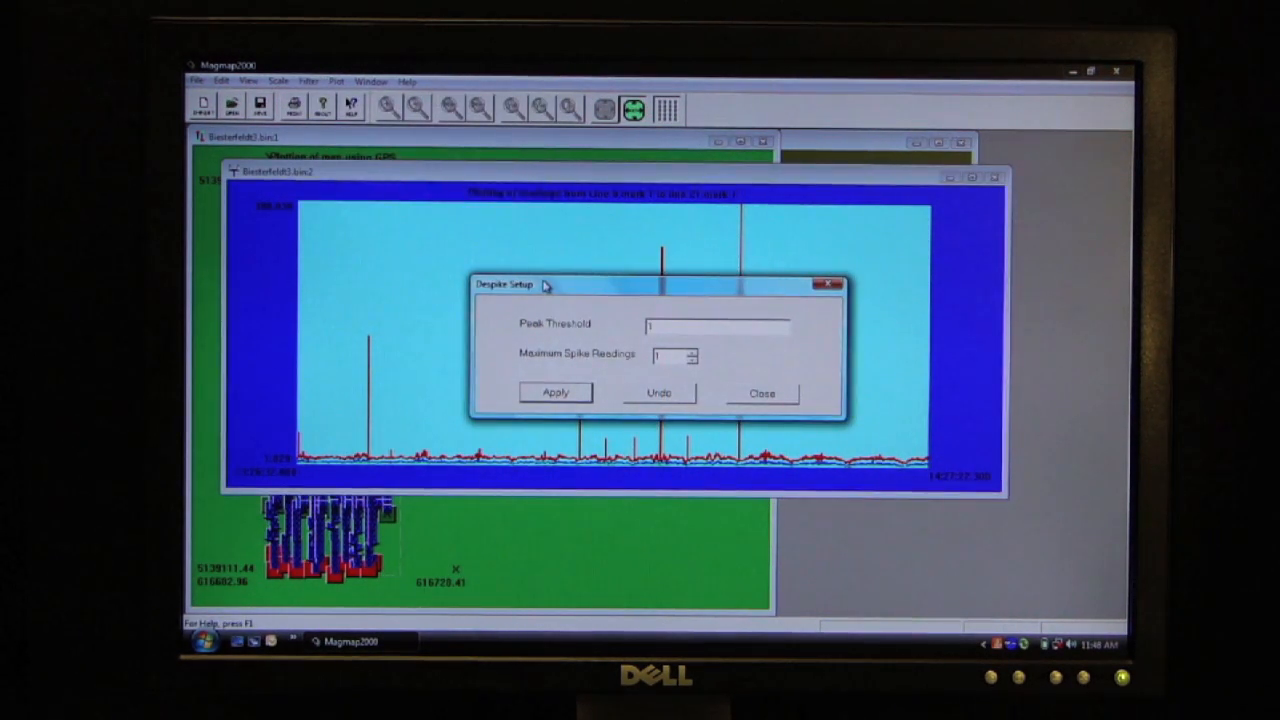
left_click_drag(544, 284, 556, 484)
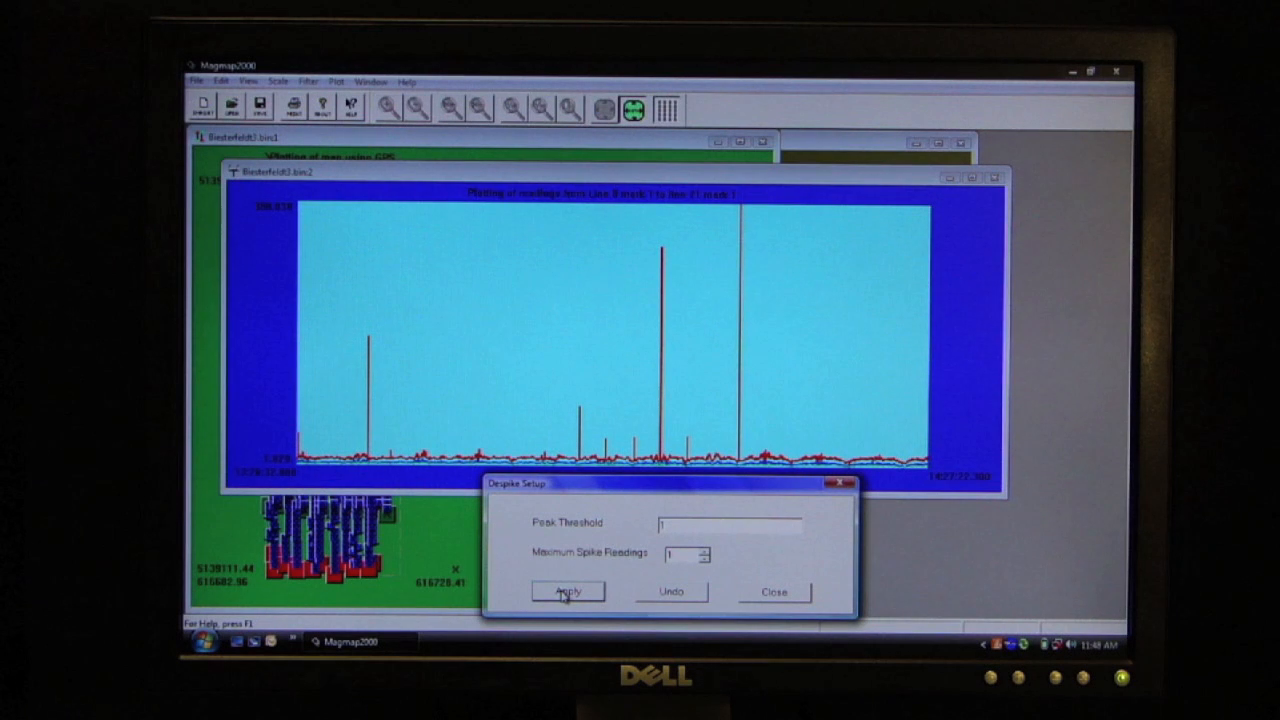
left_click(568, 592)
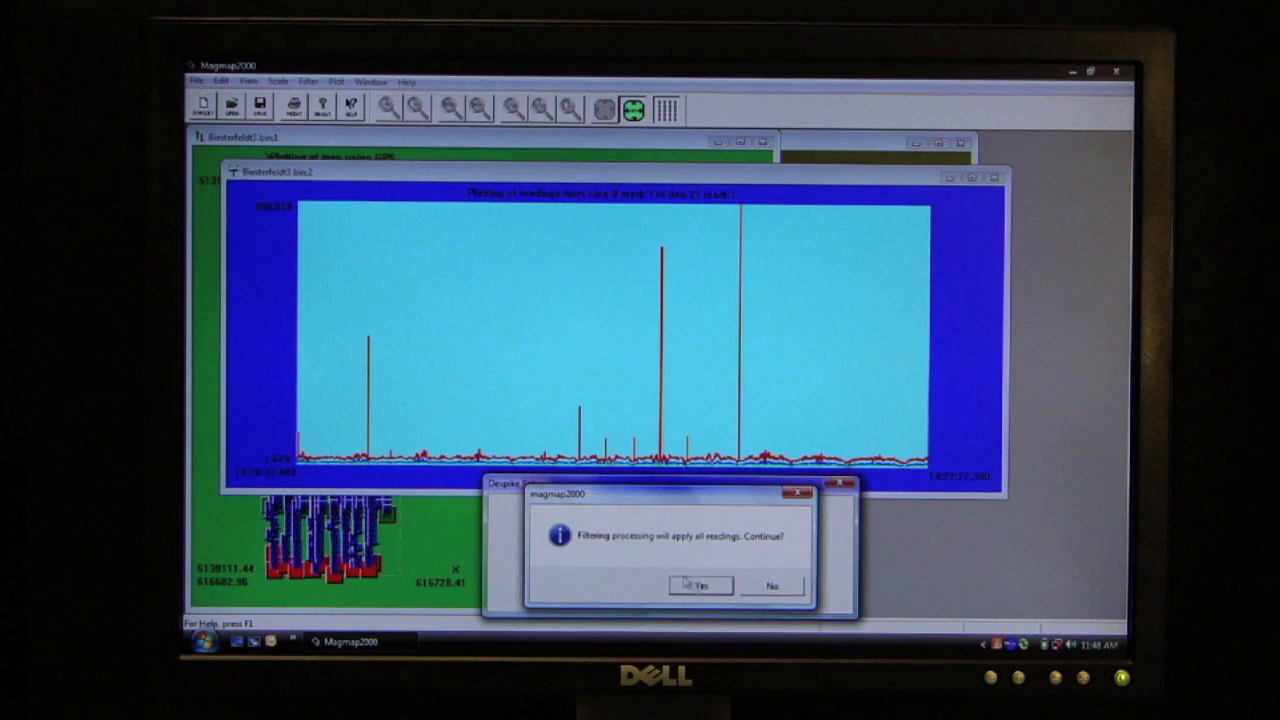
left_click(700, 584)
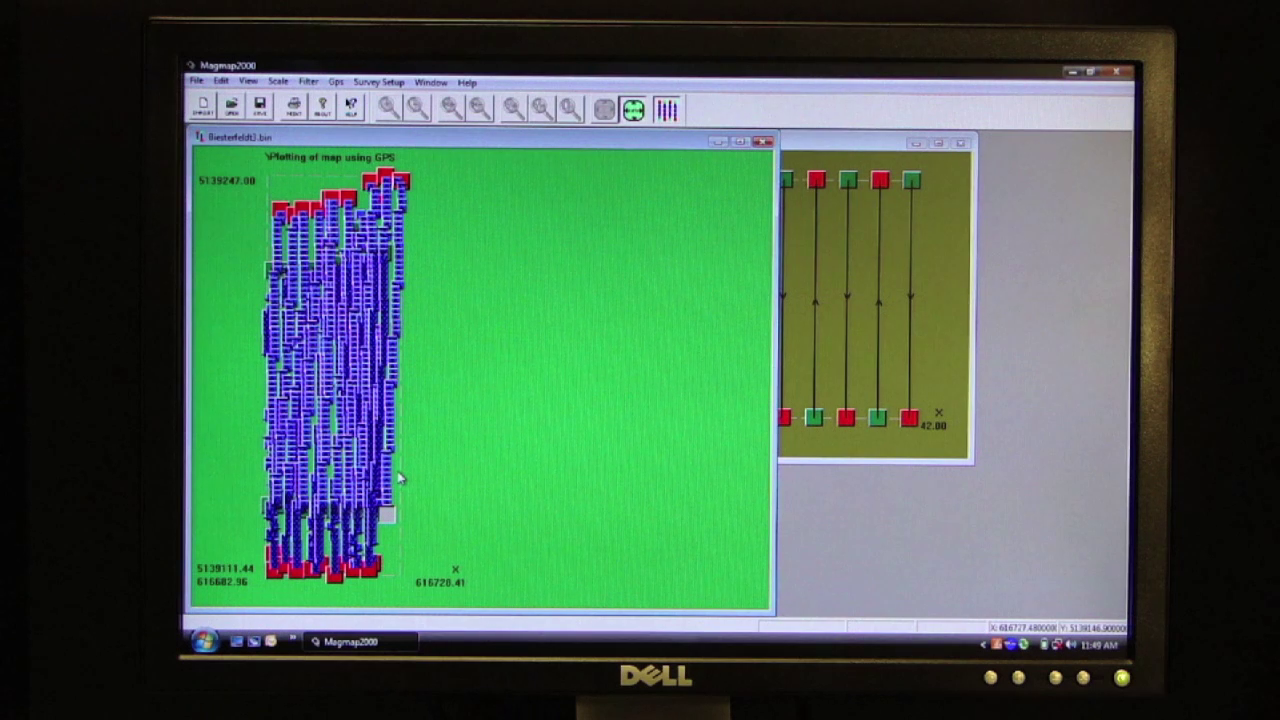
Start a pseudo-section from the map and orient it along the Y axis.
right_click(390, 476)
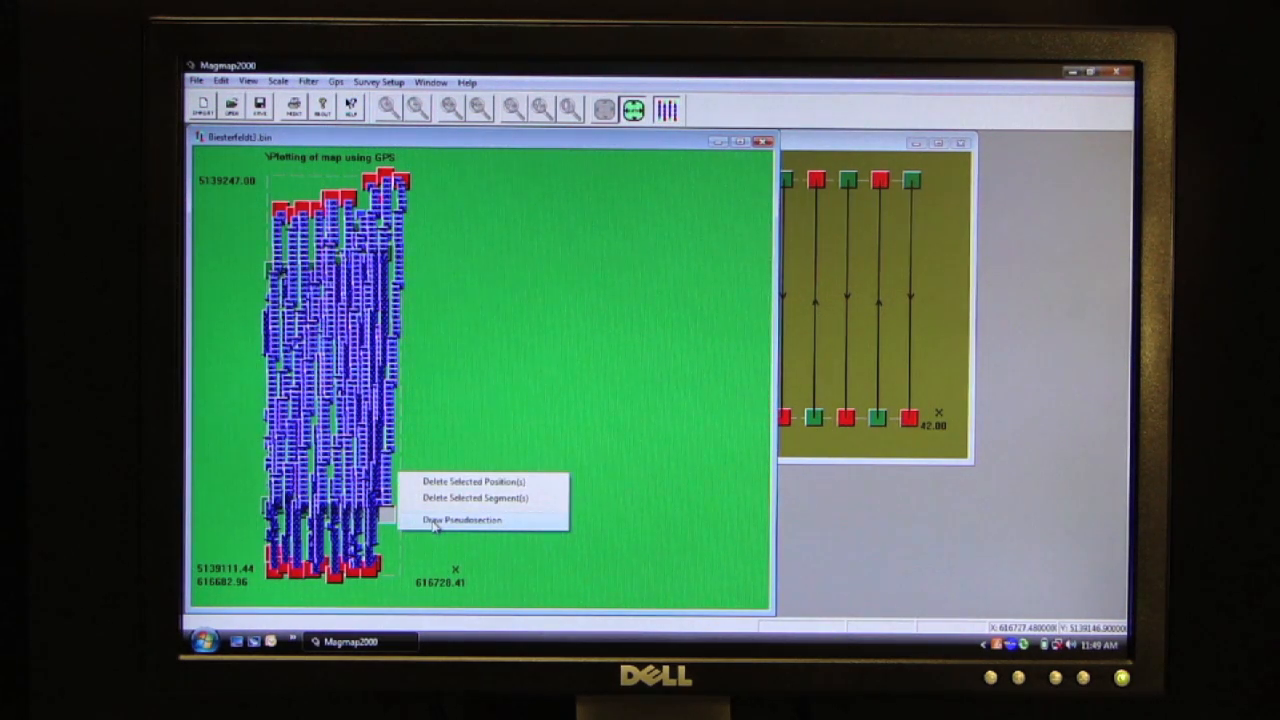
left_click(456, 520)
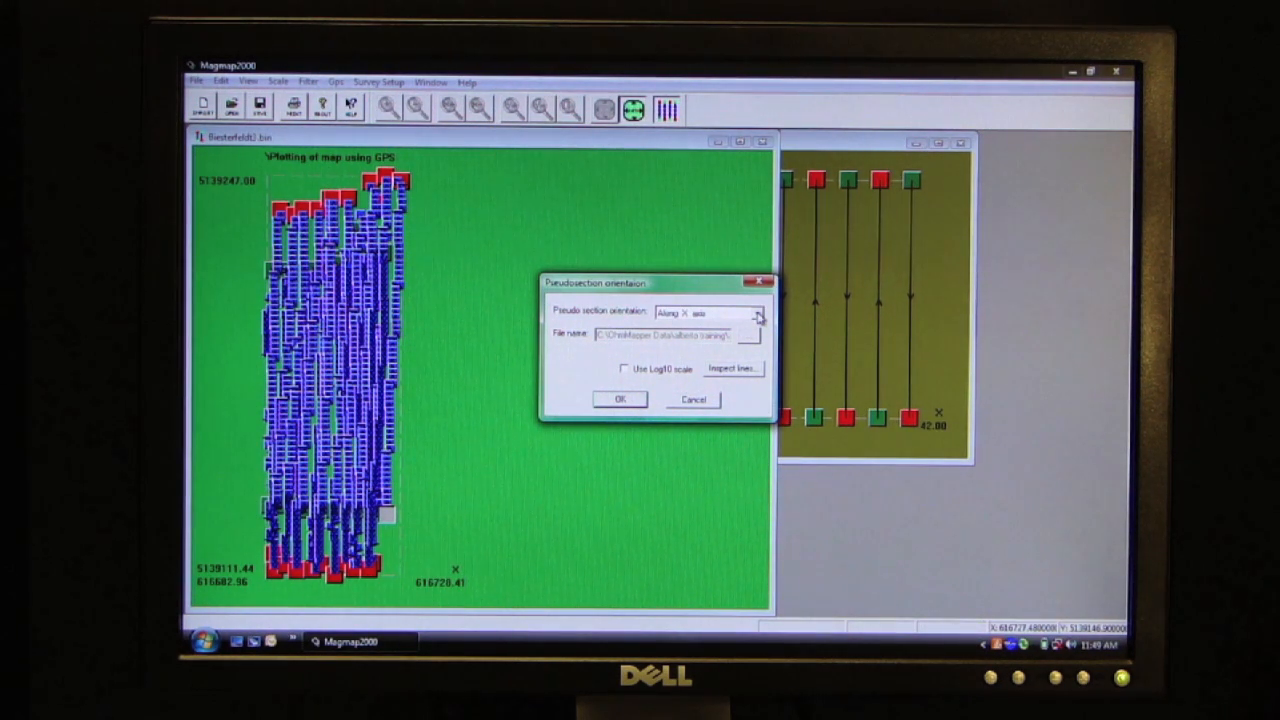
left_click(760, 314)
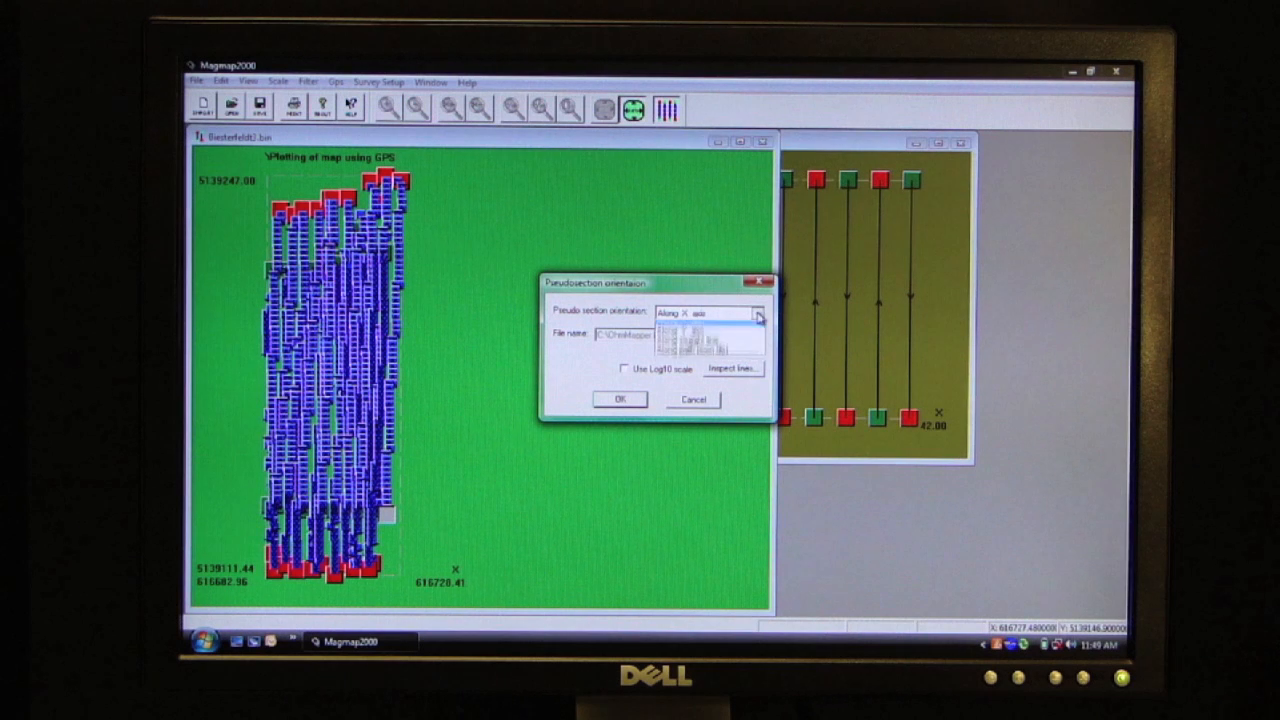
left_click(758, 314)
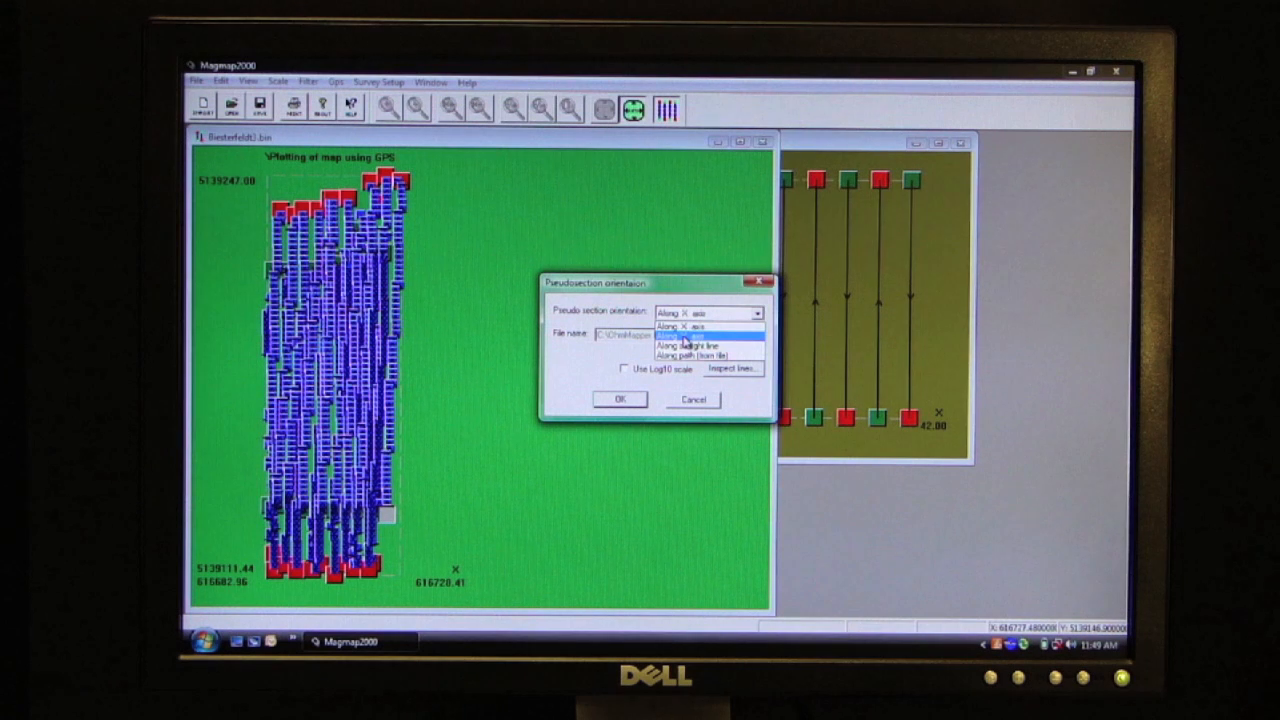
left_click(690, 312)
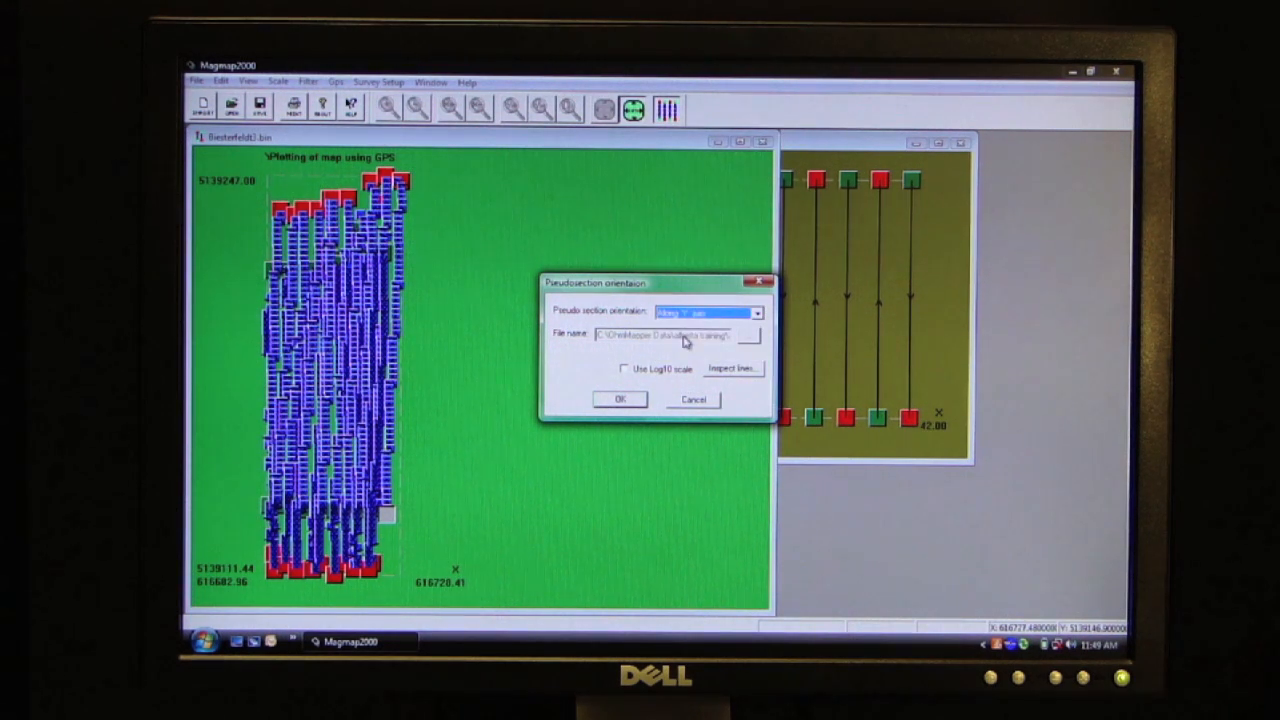
mouse_move(730, 368)
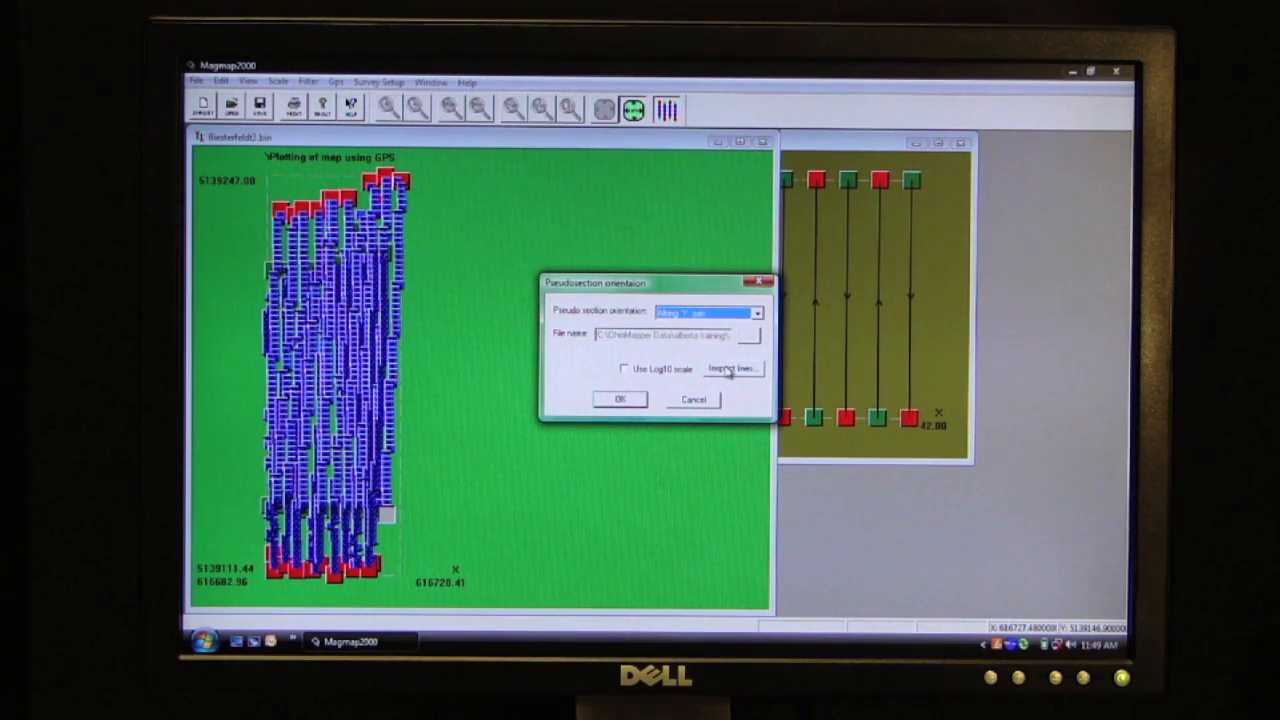
Inspect the OhmMapper line geometry, accept it, and confirm the pseudo-section settings.
left_click(732, 368)
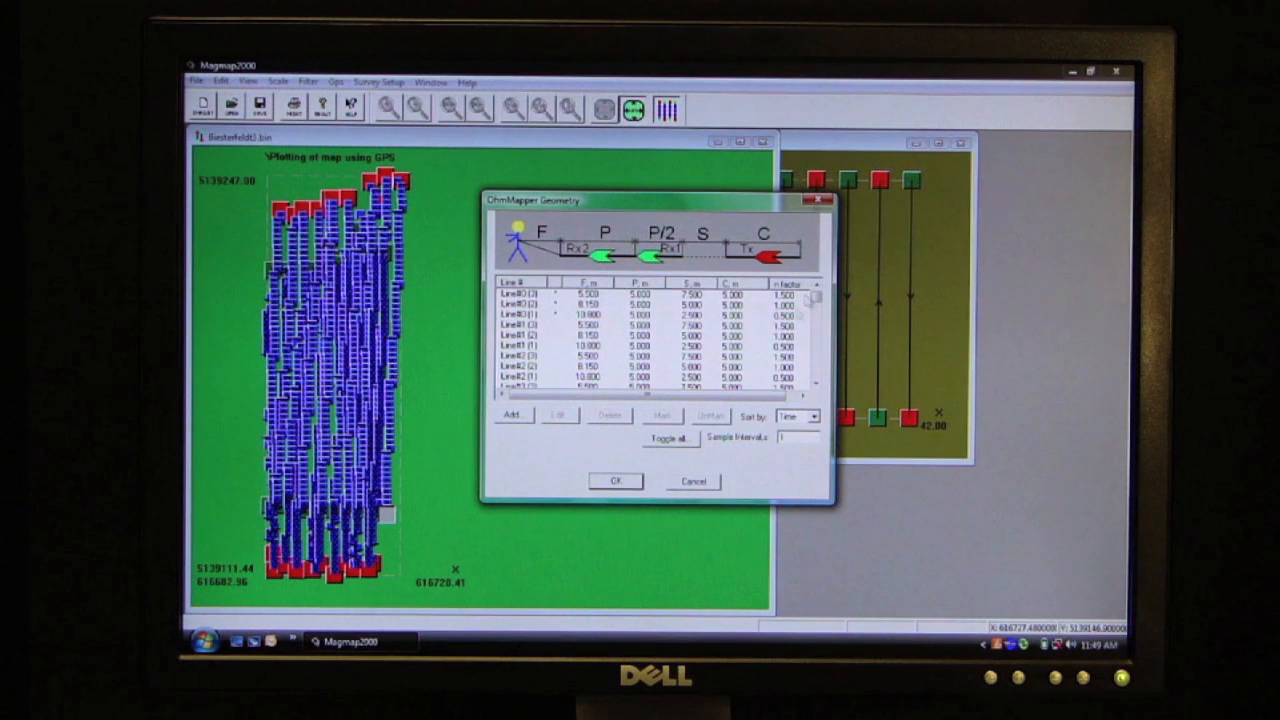
left_click(816, 336)
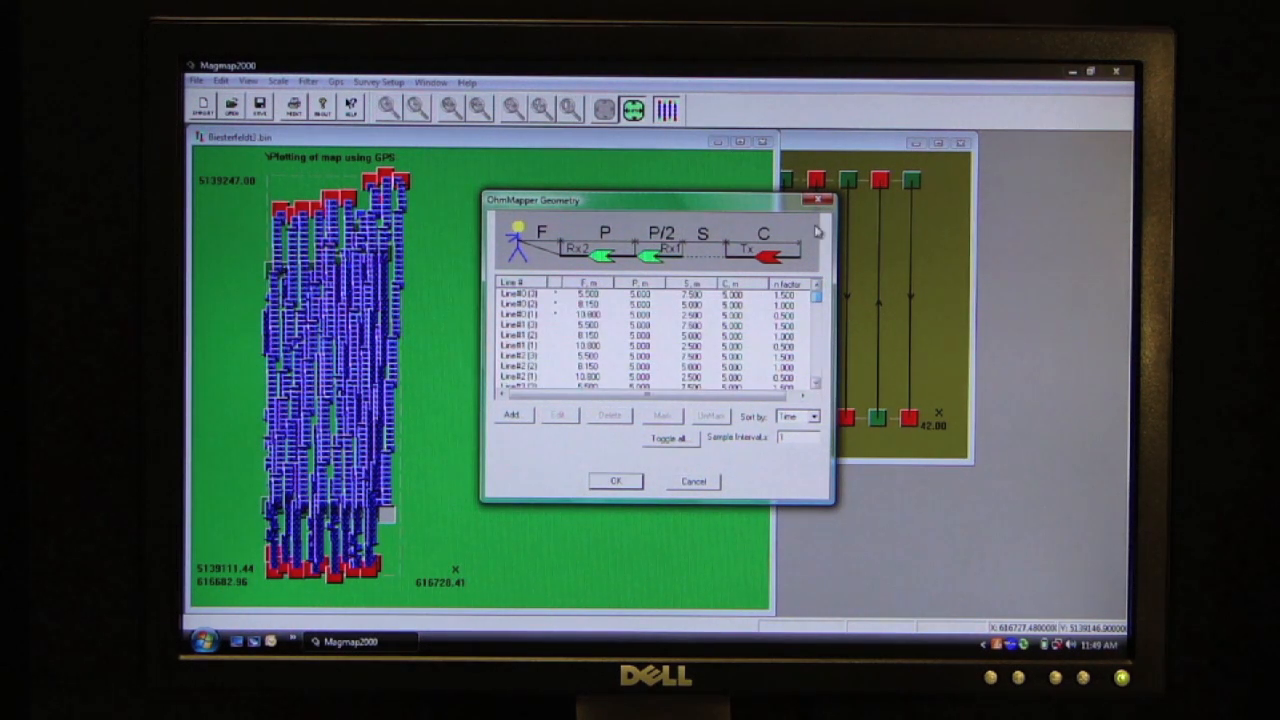
mouse_move(438, 304)
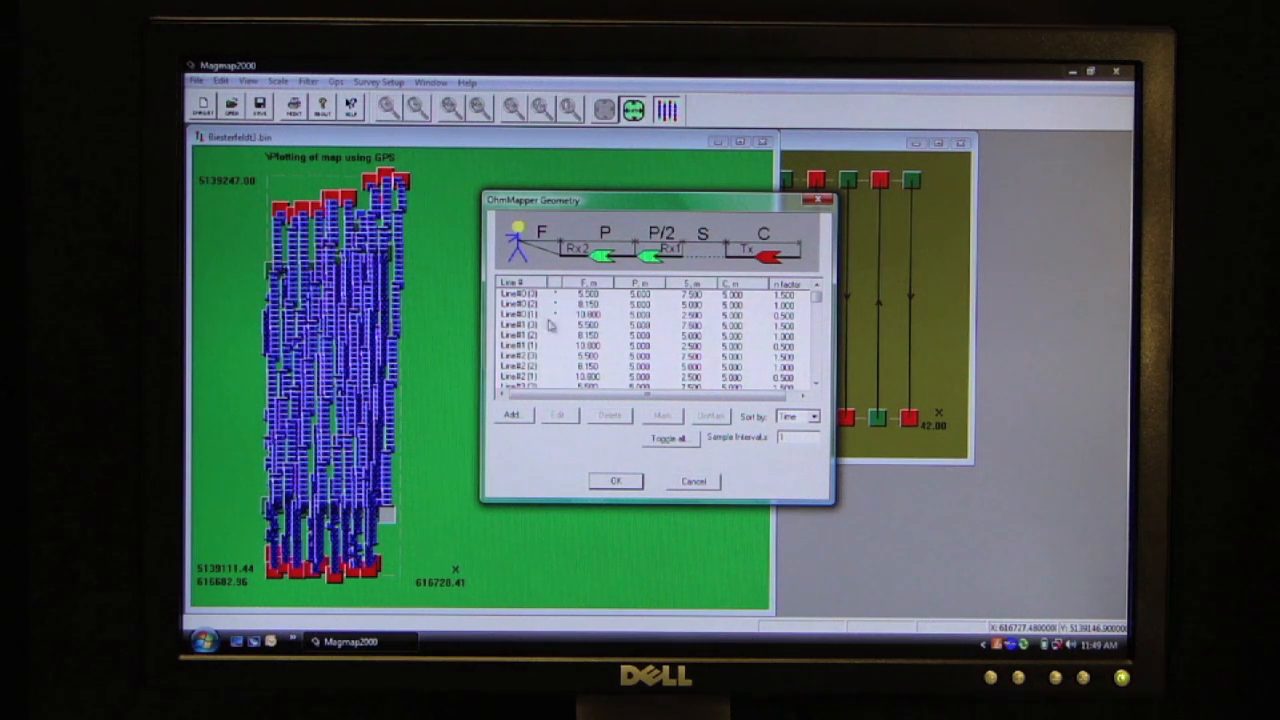
left_click(520, 296)
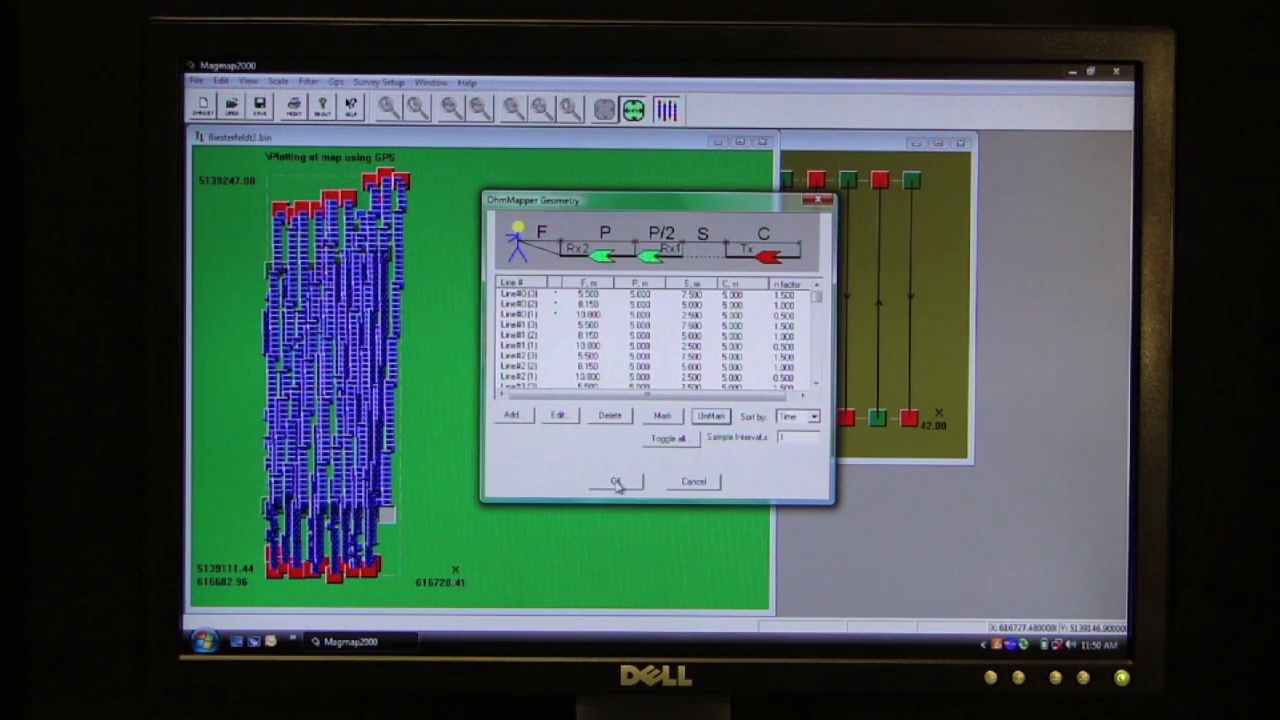
left_click(616, 482)
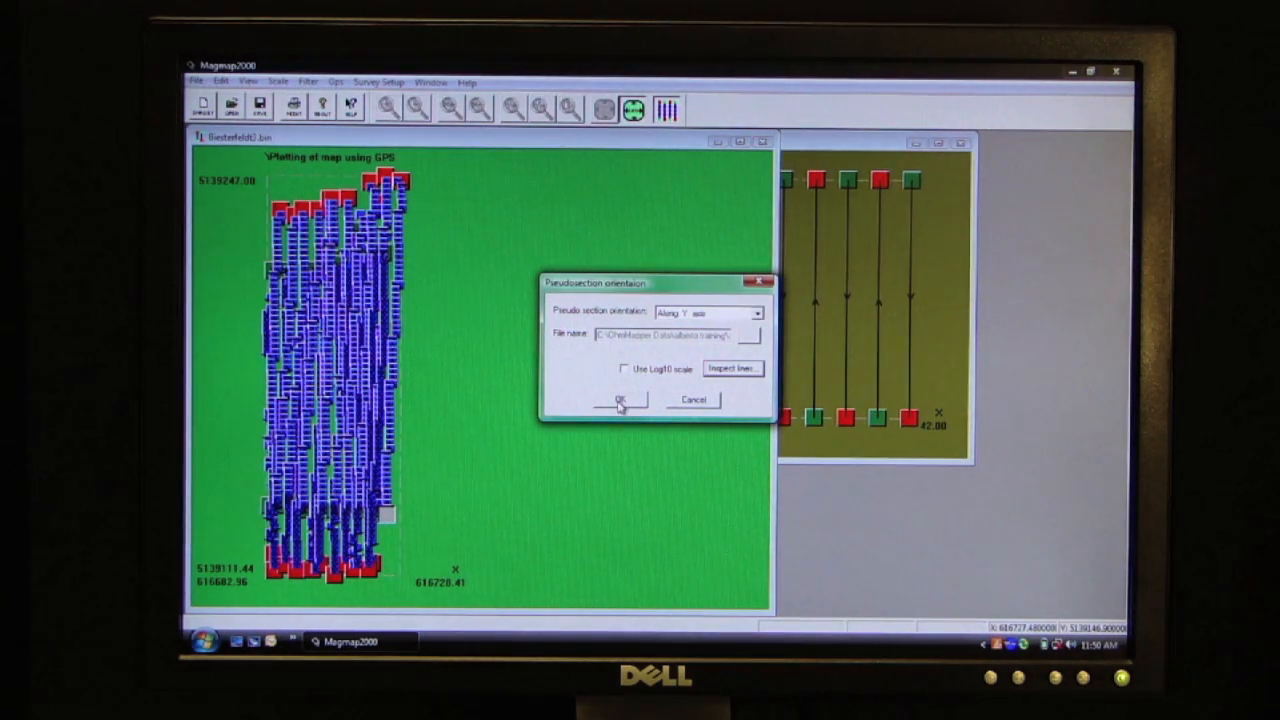
left_click(620, 400)
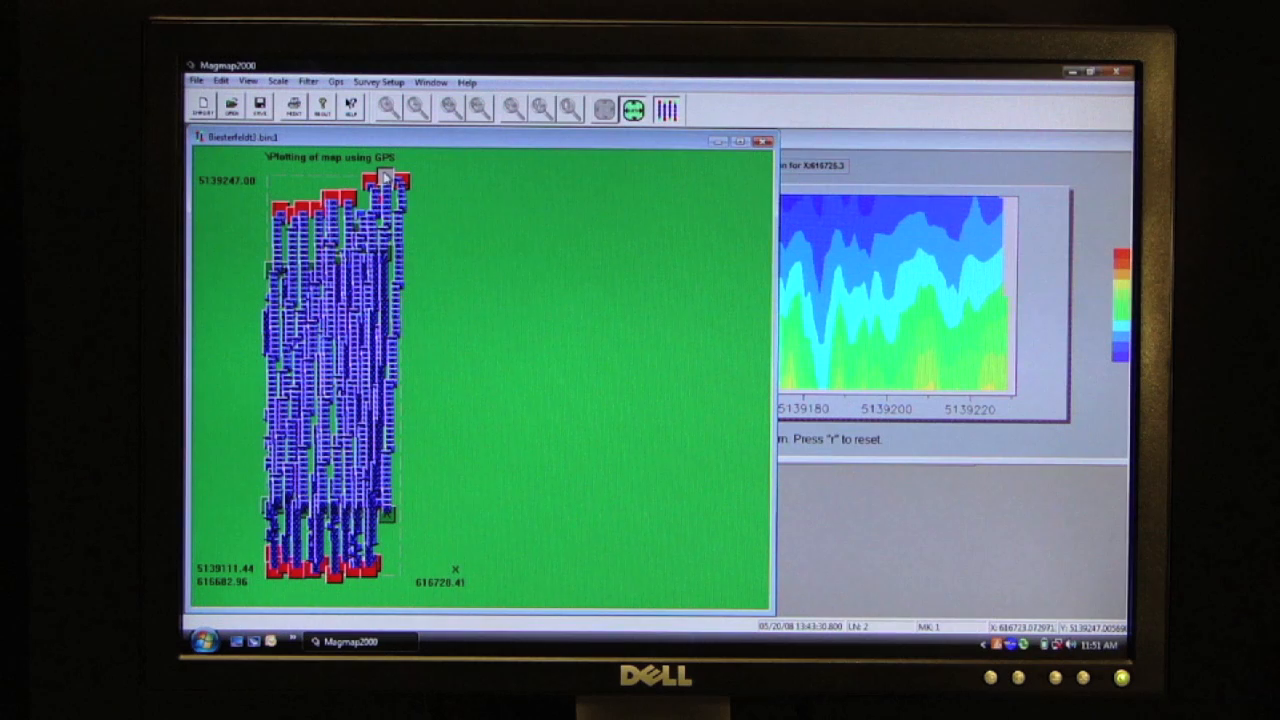
Draw a second Y-axis pseudo-section, reviewing and accepting the line geometry again.
right_click(390, 180)
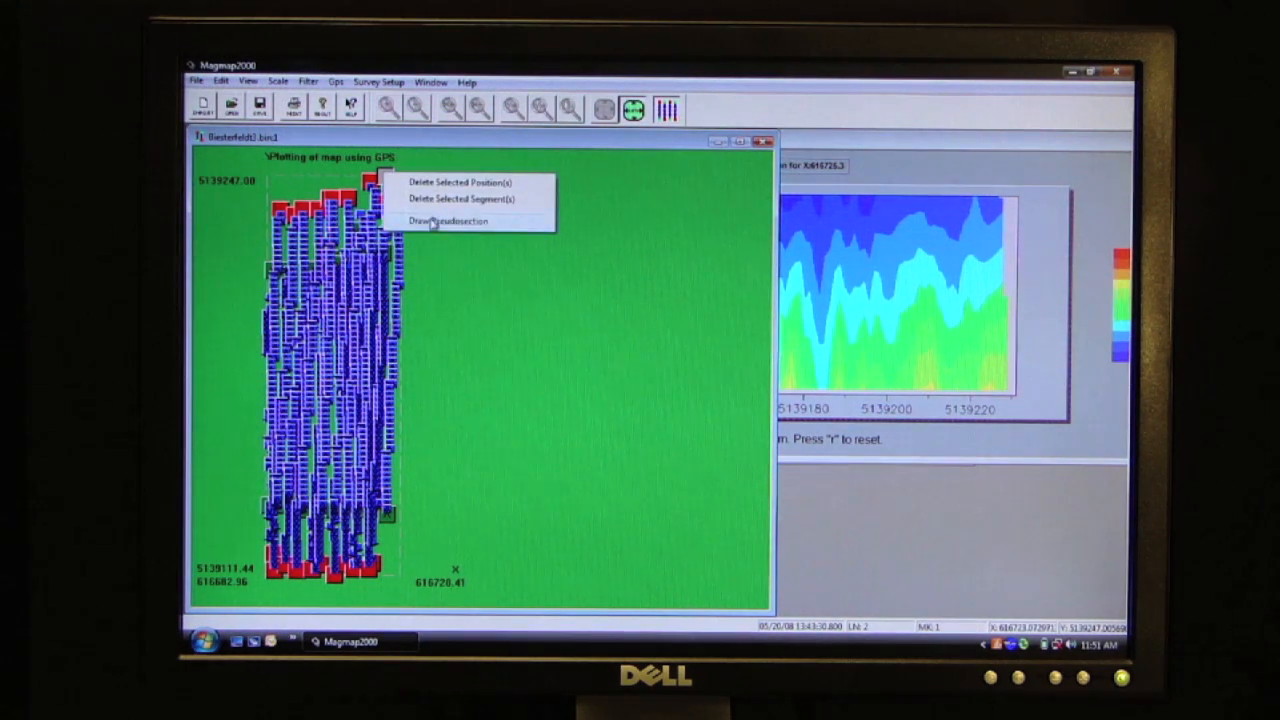
left_click(448, 220)
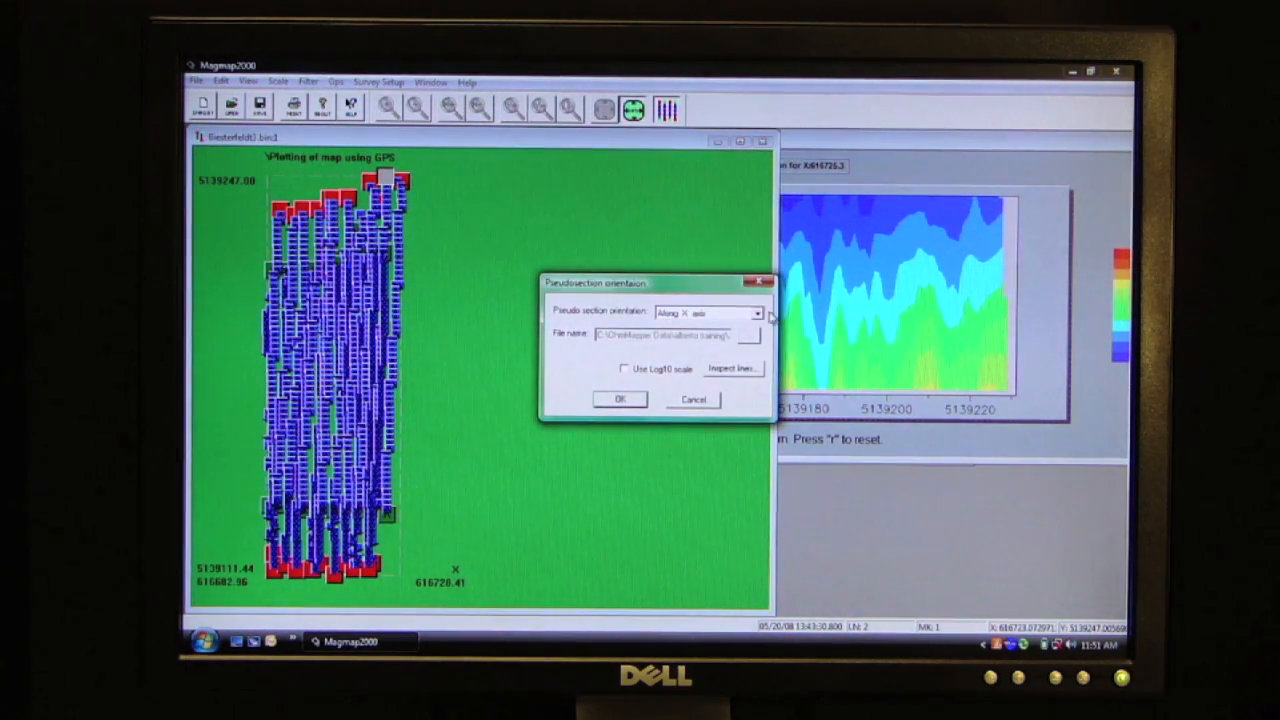
left_click(704, 312)
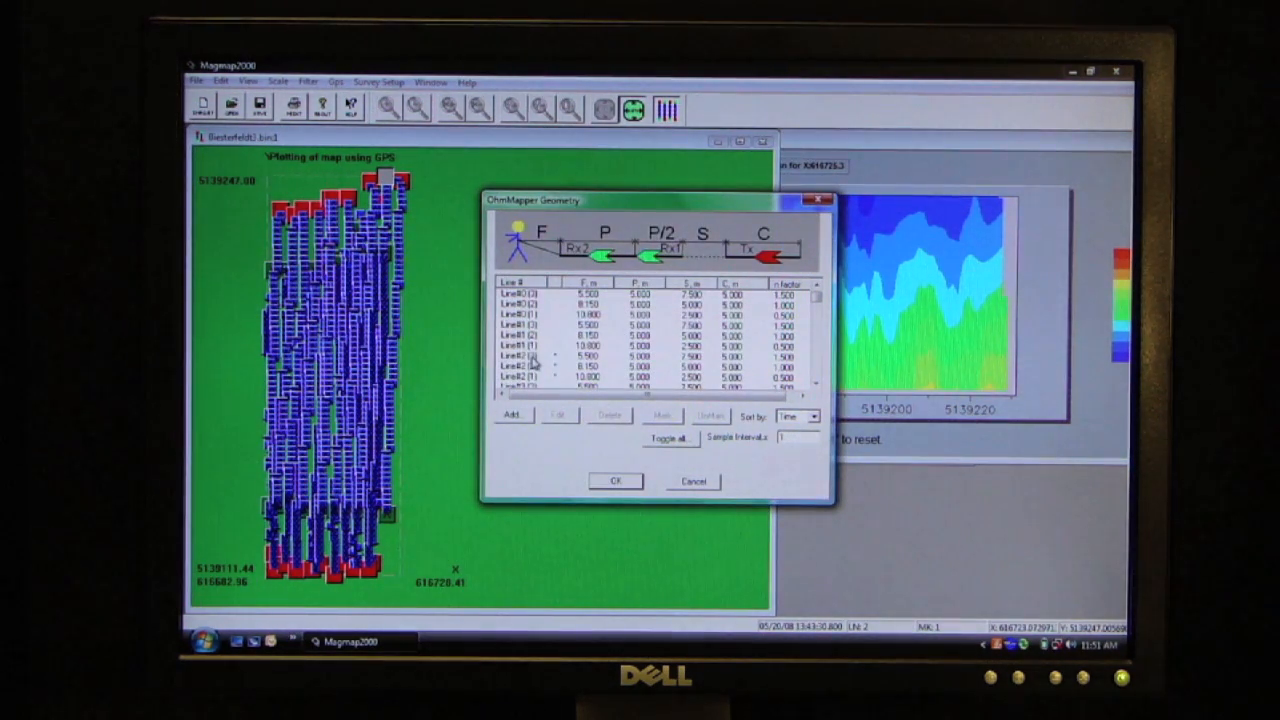
mouse_move(812, 352)
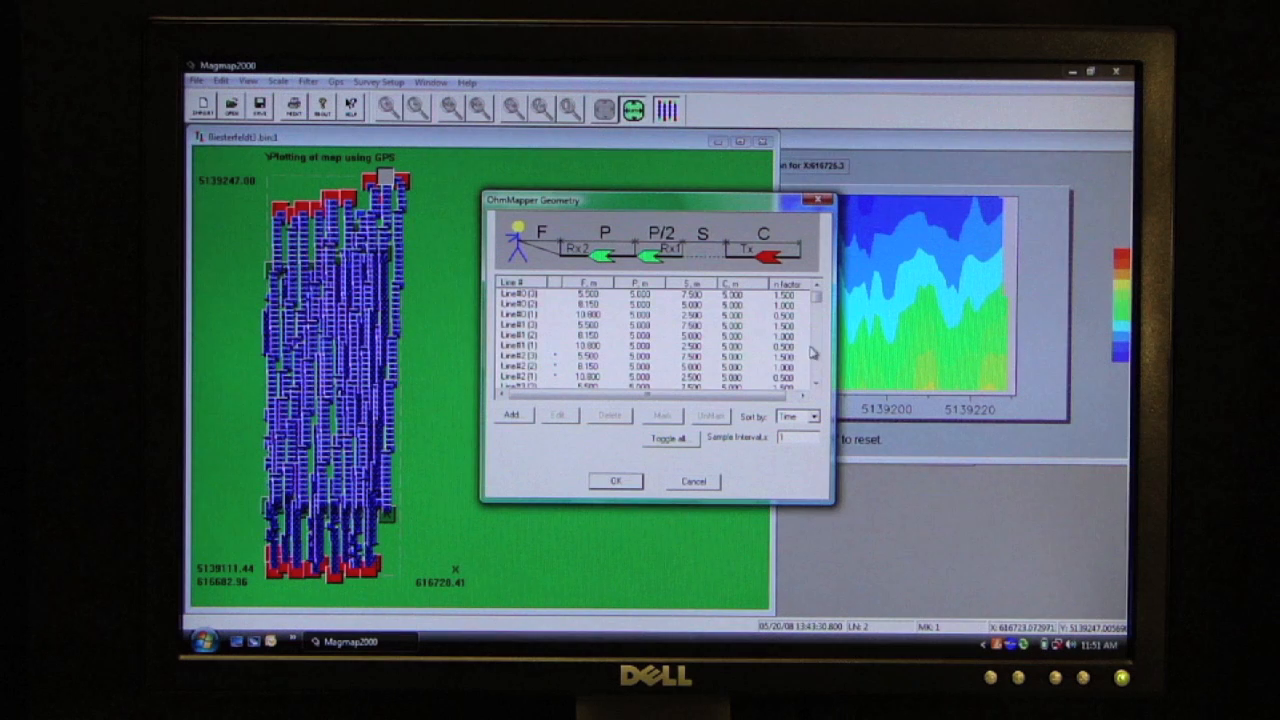
scroll("down", 3)
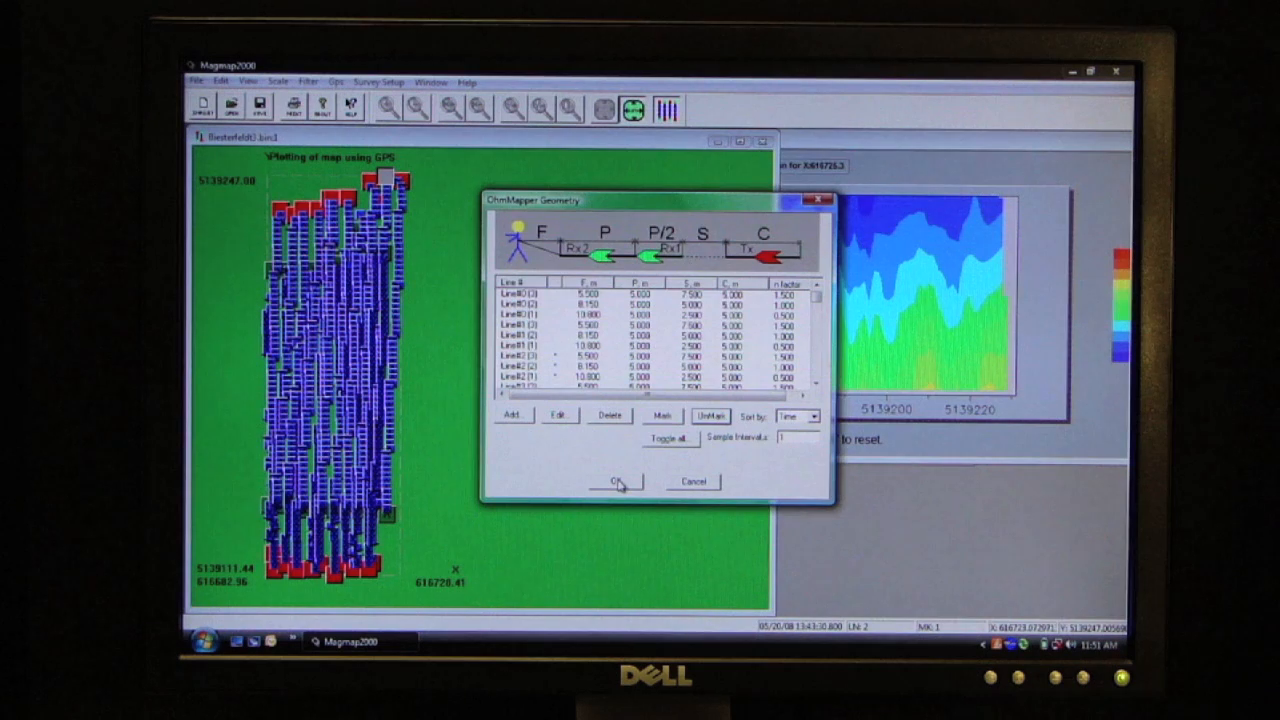
left_click(616, 482)
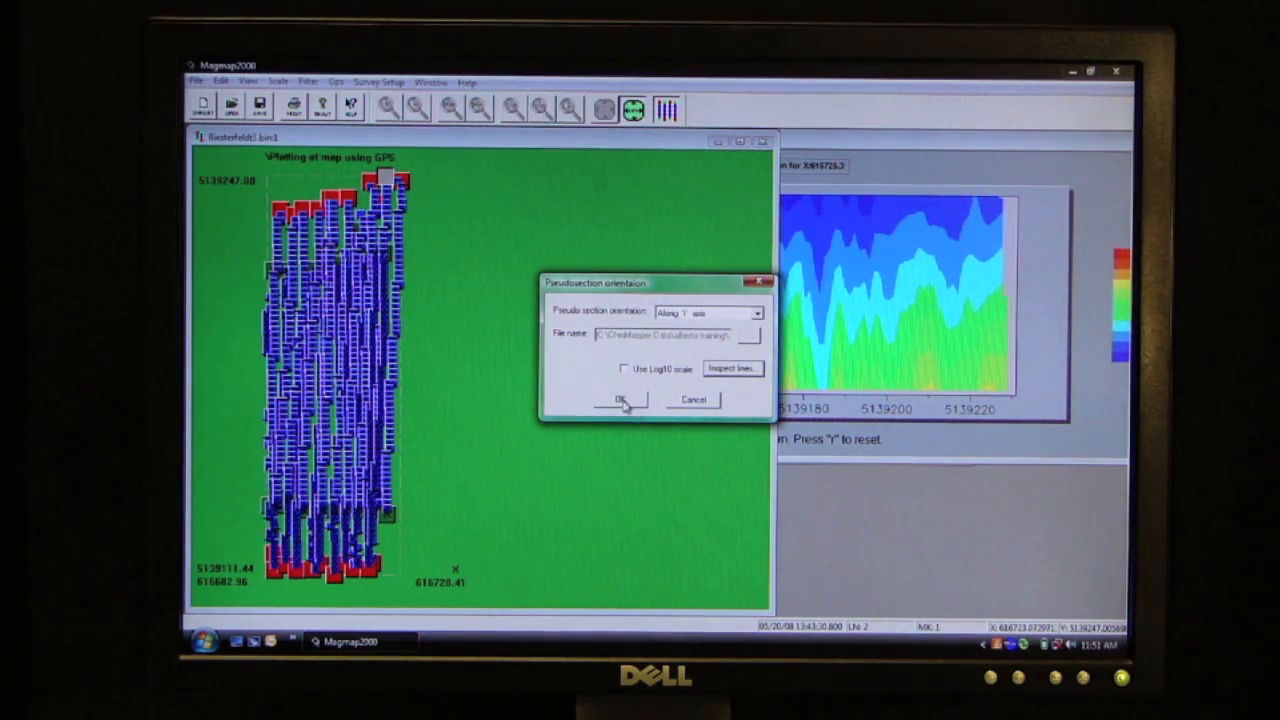
left_click(616, 400)
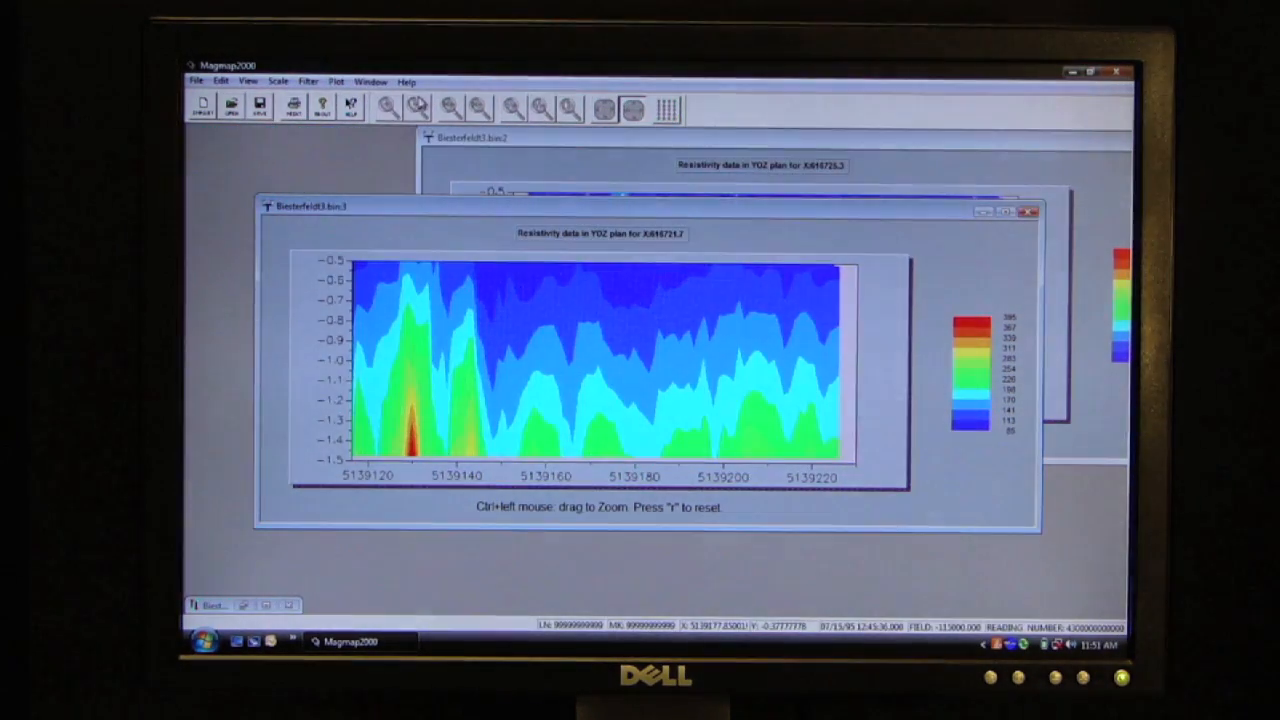
Tile both pseudo-sections one above the other and bring up the upper section's plot options.
left_click(370, 80)
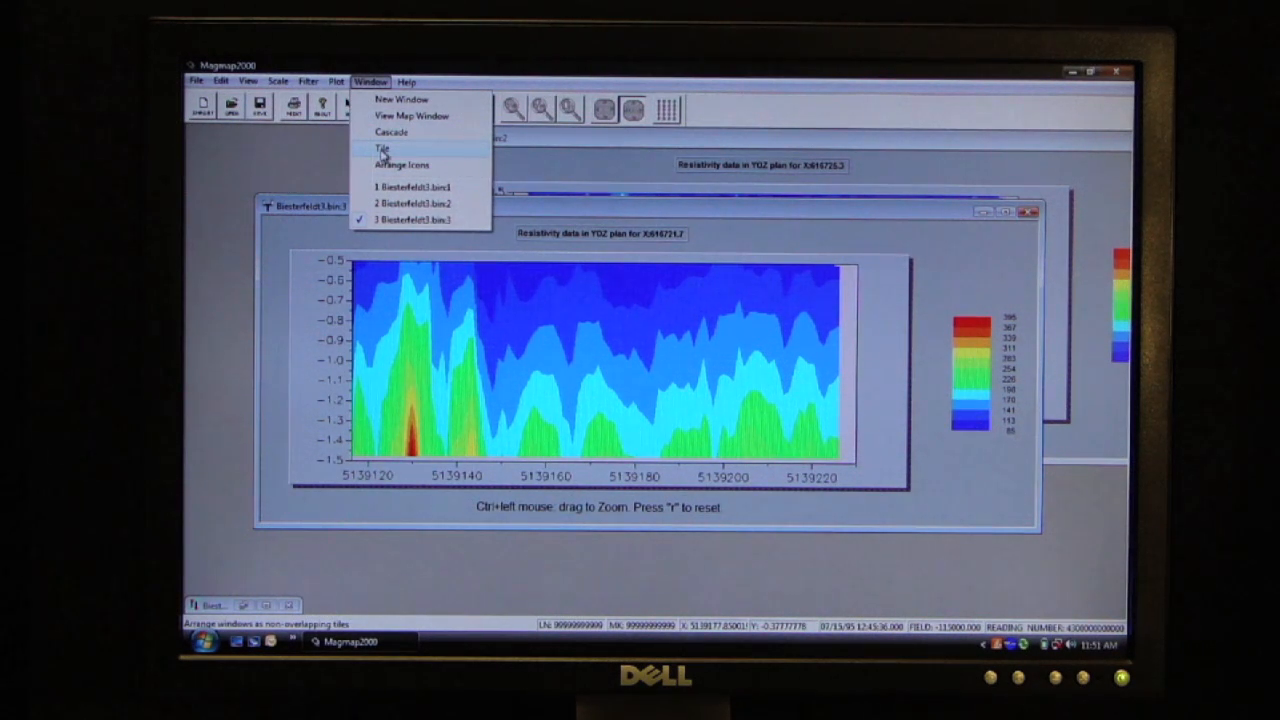
left_click(382, 148)
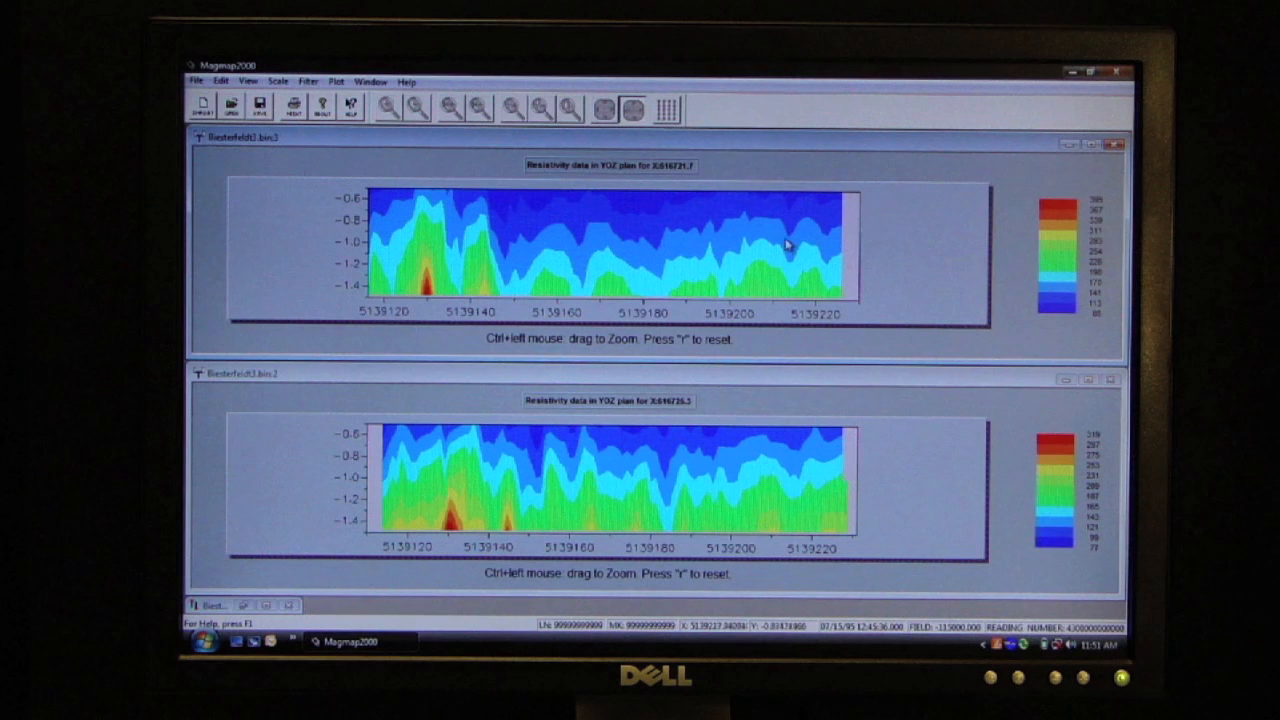
mouse_move(740, 212)
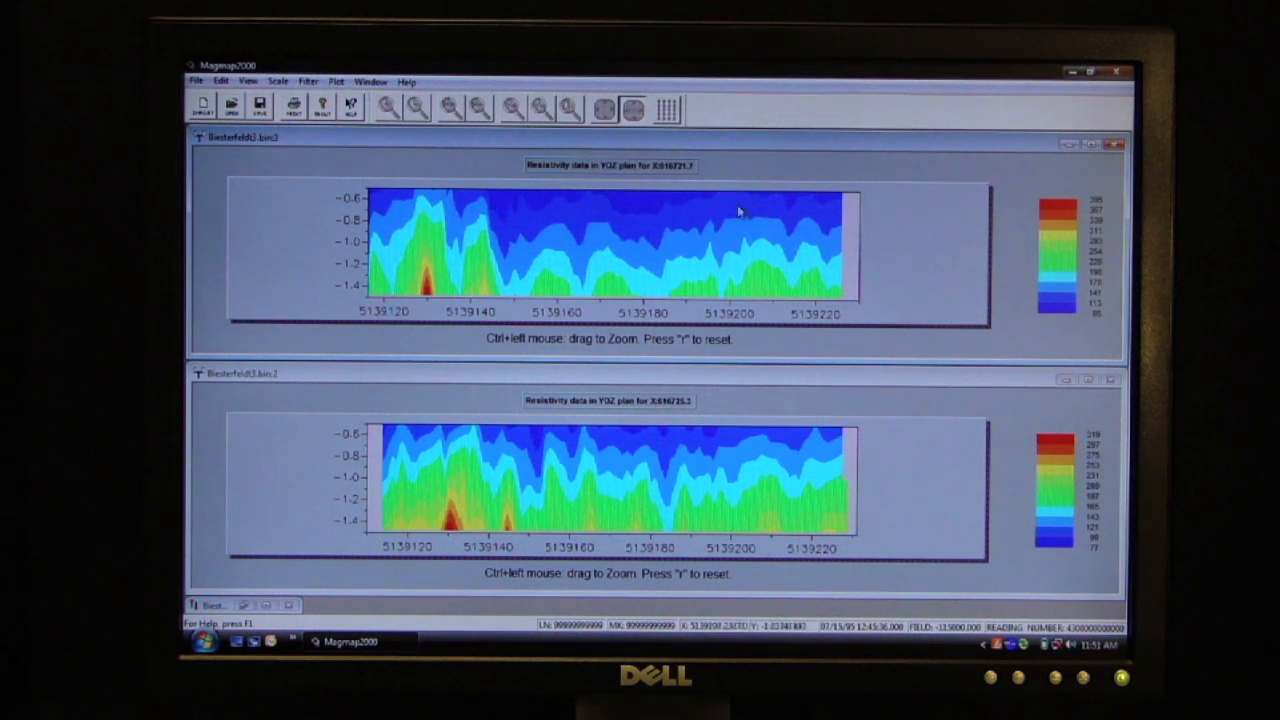
mouse_move(800, 272)
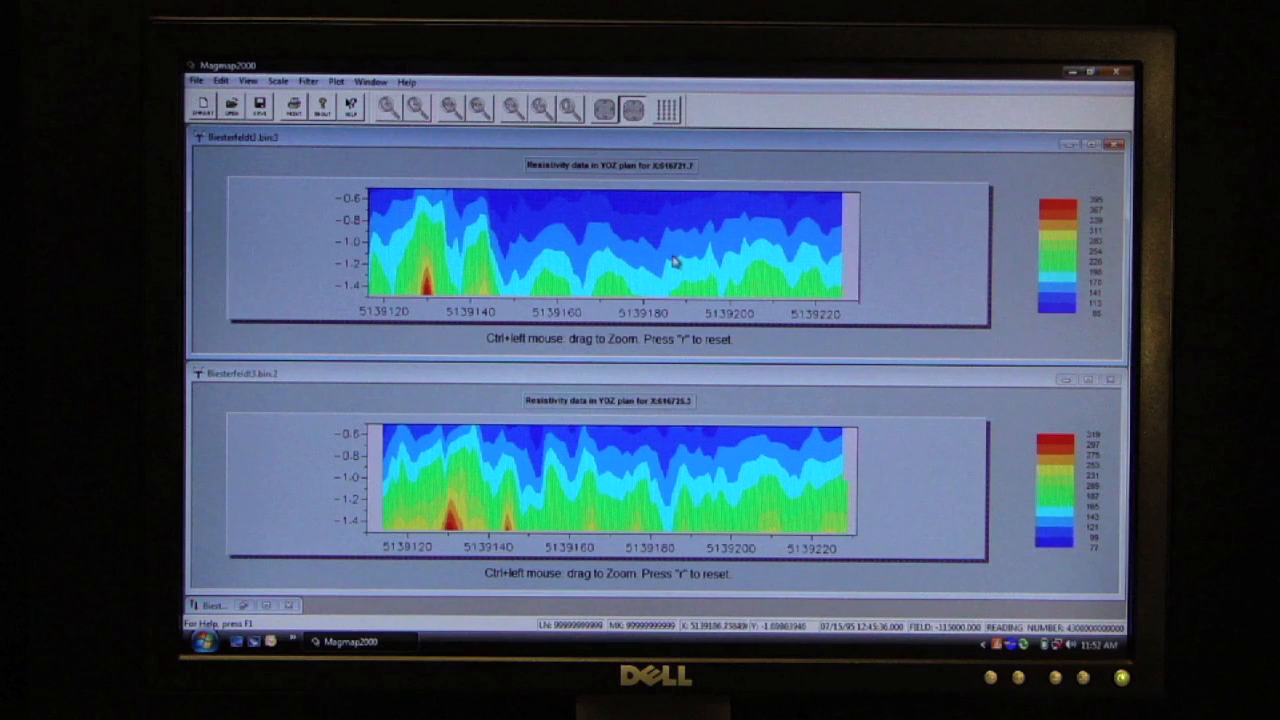
mouse_move(672, 256)
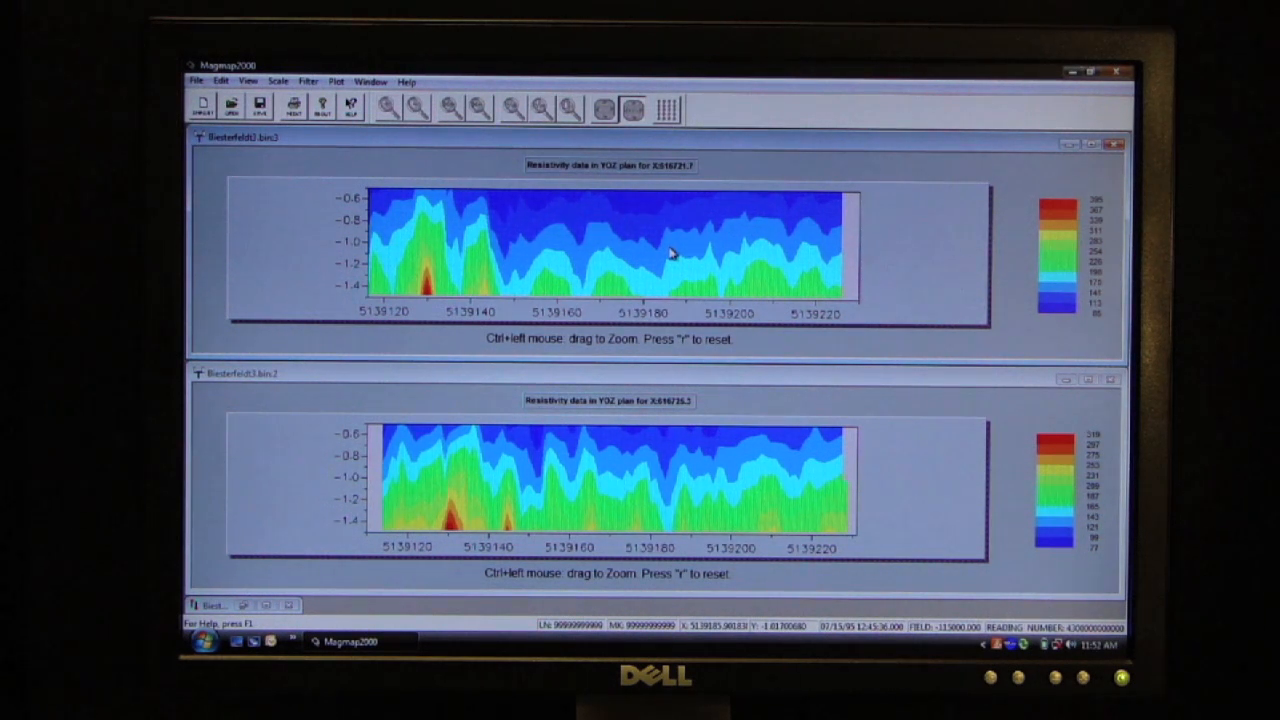
right_click(670, 256)
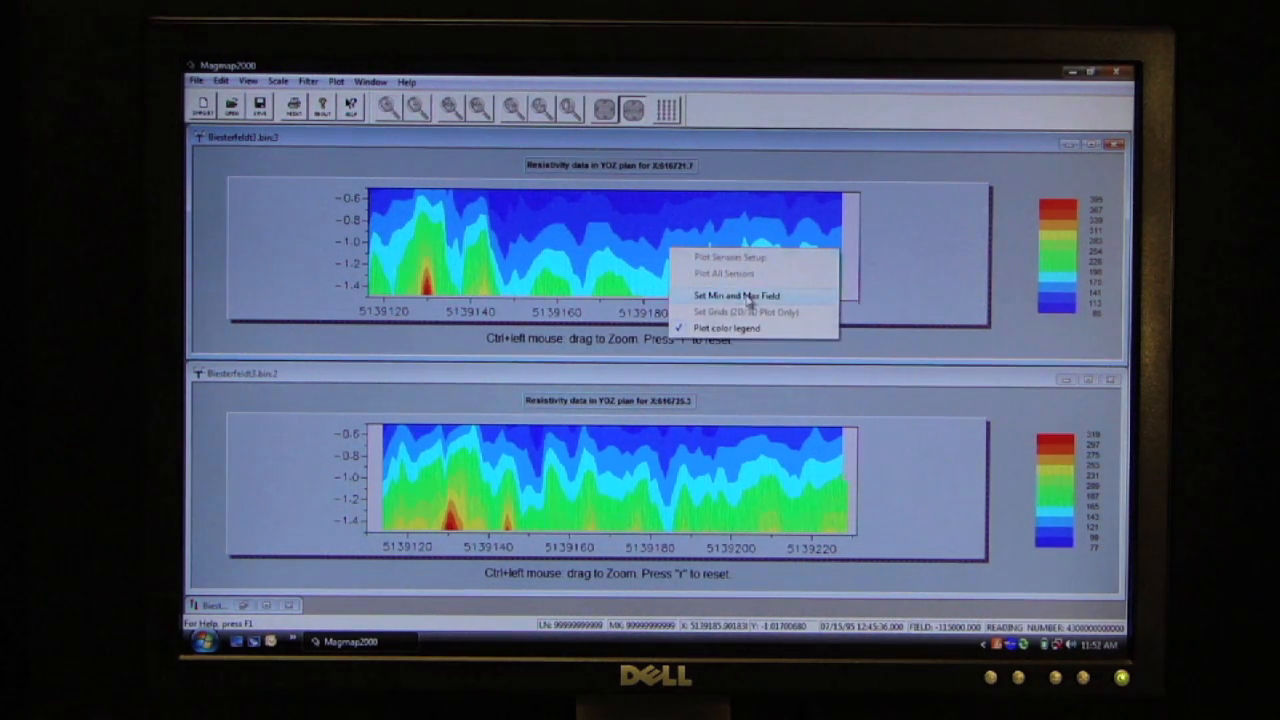
Set the upper section's field range to minimum 85 and maximum 300.
left_click(736, 296)
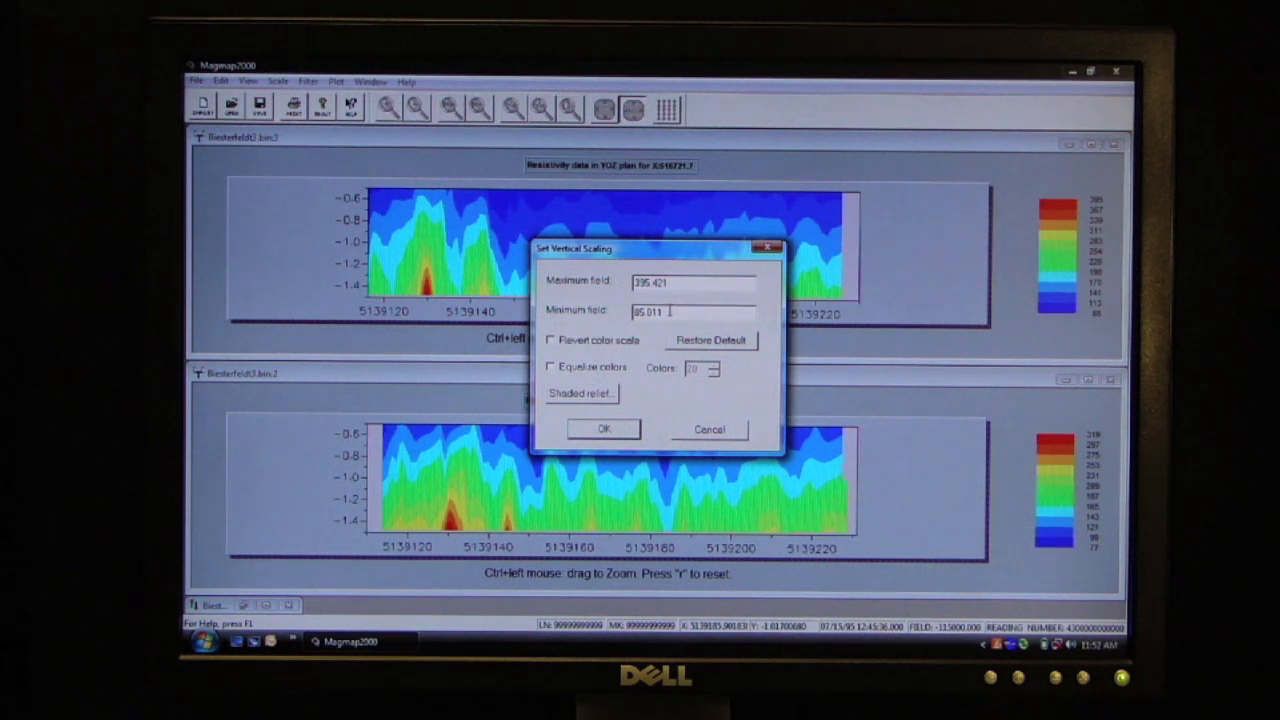
key("BackSpace")
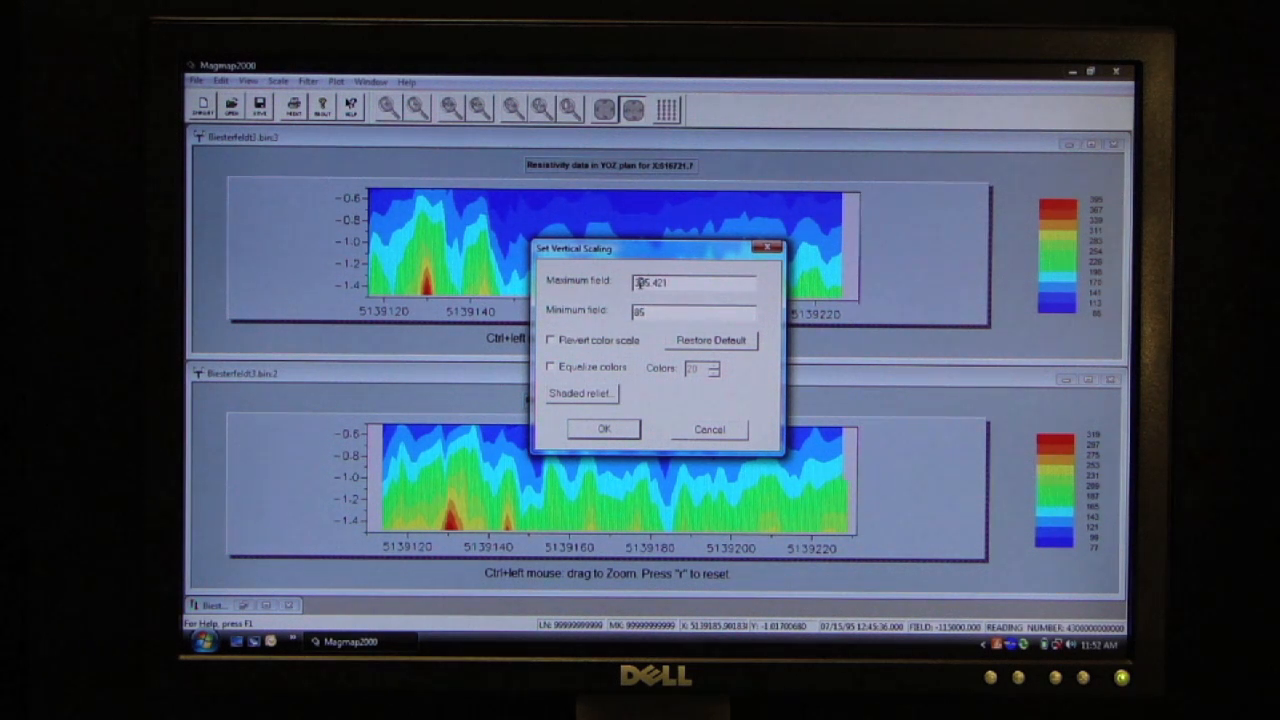
type("300")
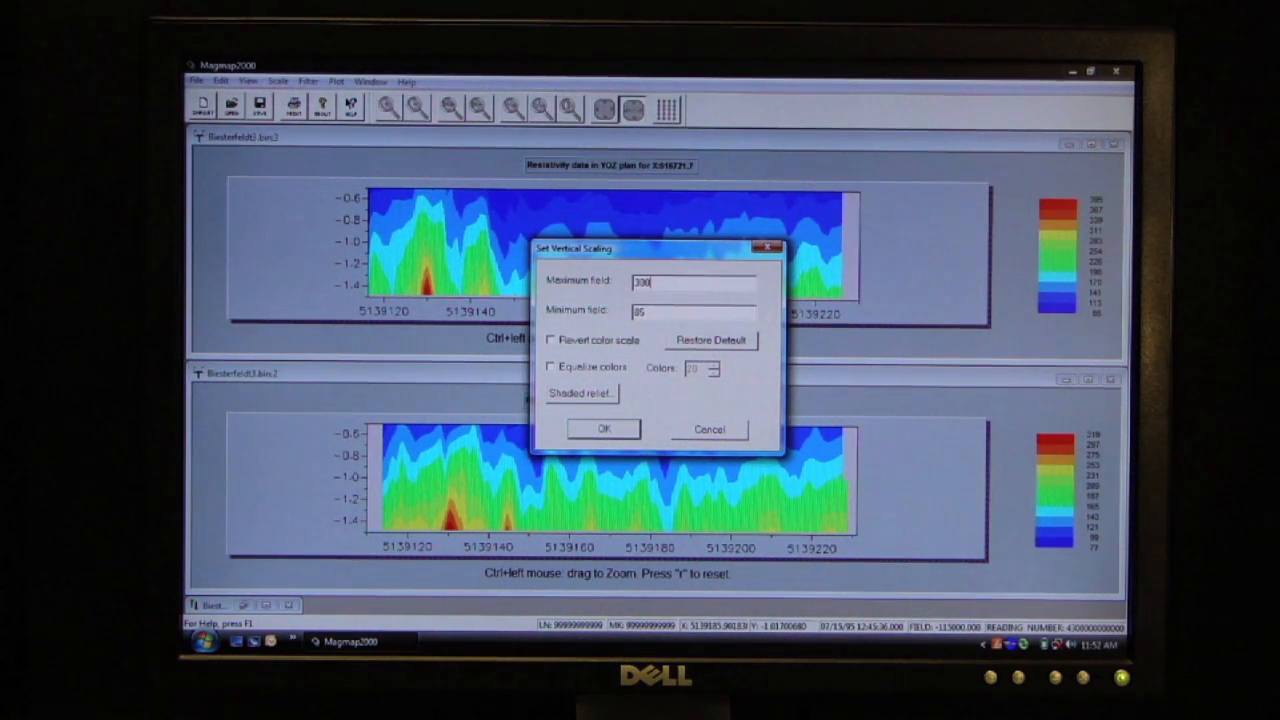
left_click(604, 428)
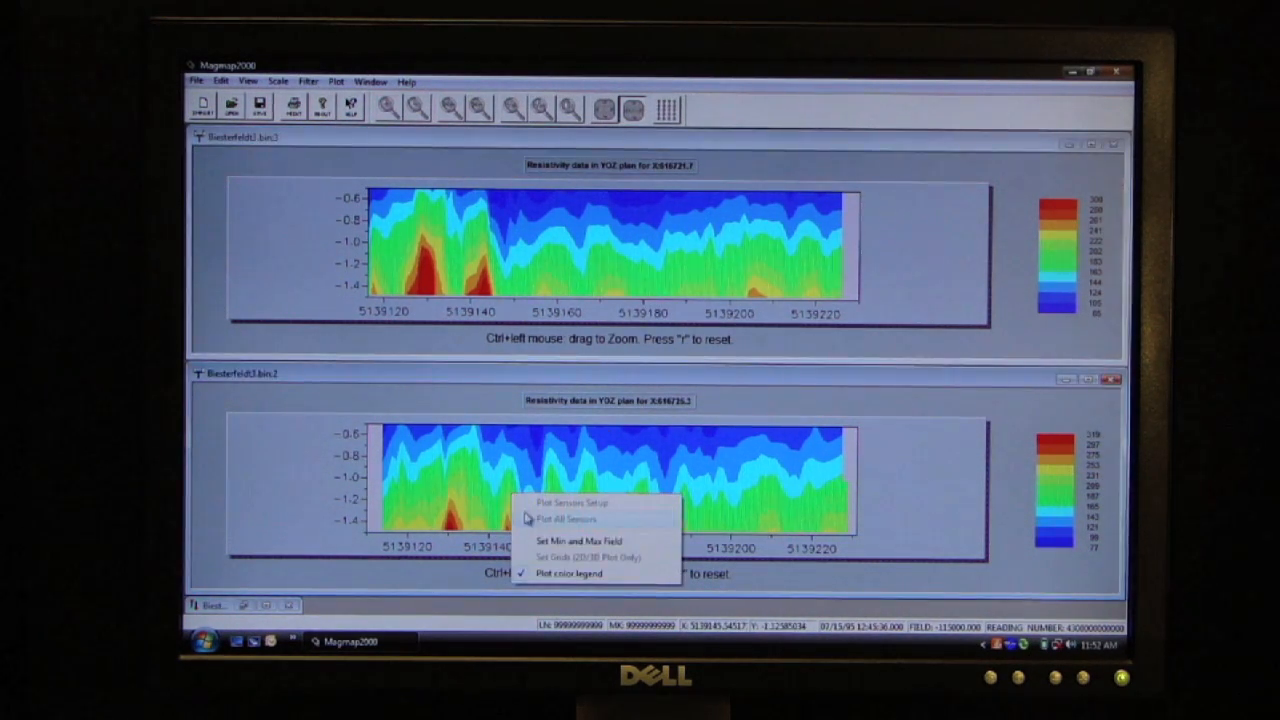
Set the lower section's field range to the same 85–300 scale.
left_click(576, 540)
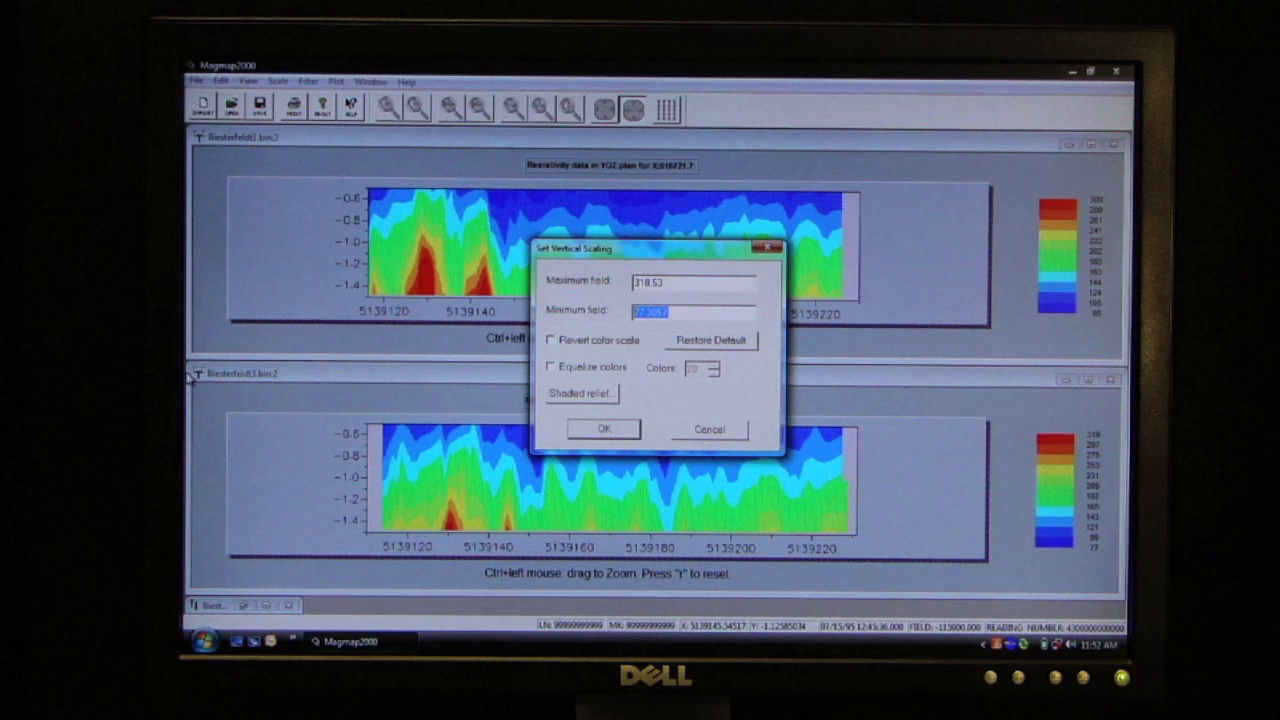
type("85")
left_click(694, 282)
type("300")
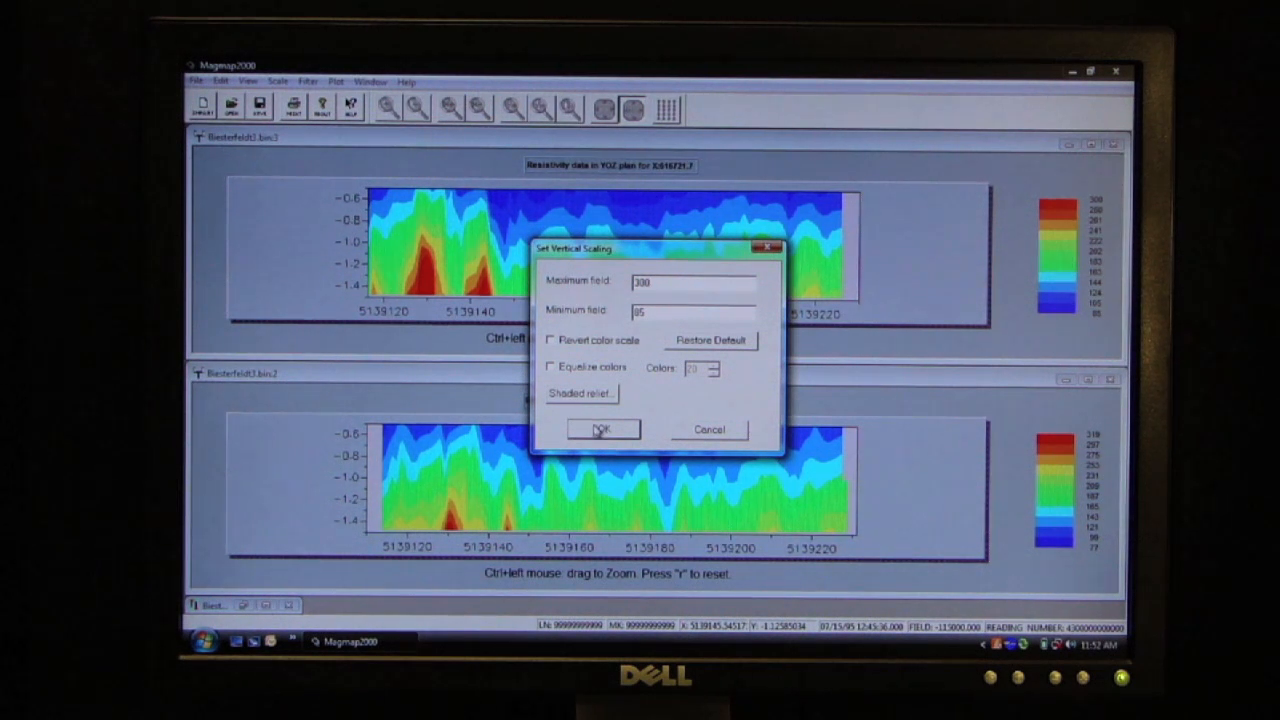
left_click(600, 428)
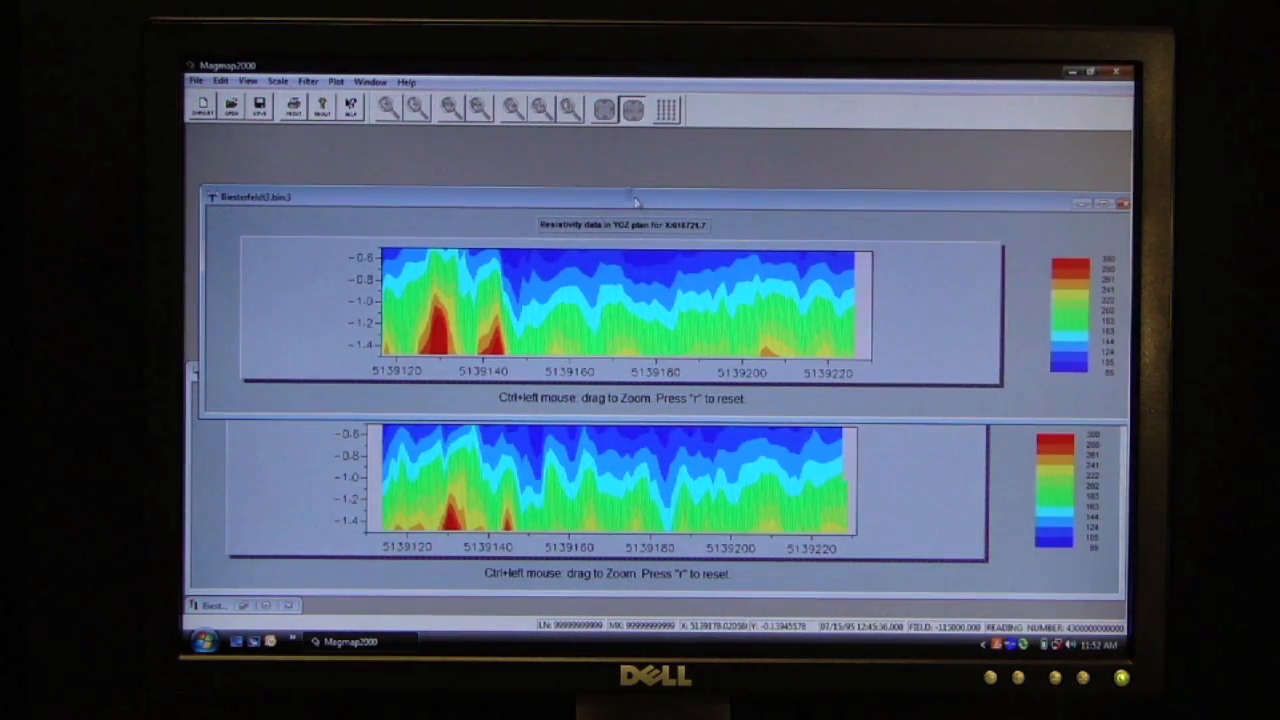
mouse_move(476, 460)
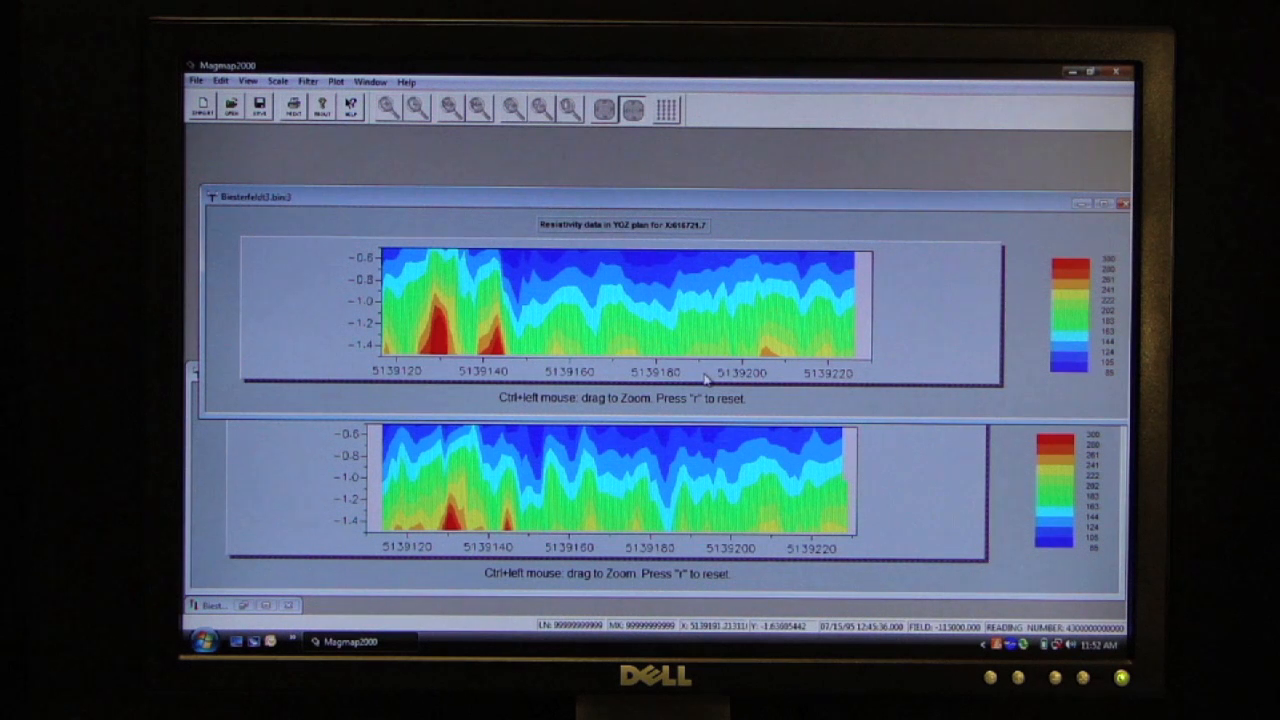
mouse_move(450, 488)
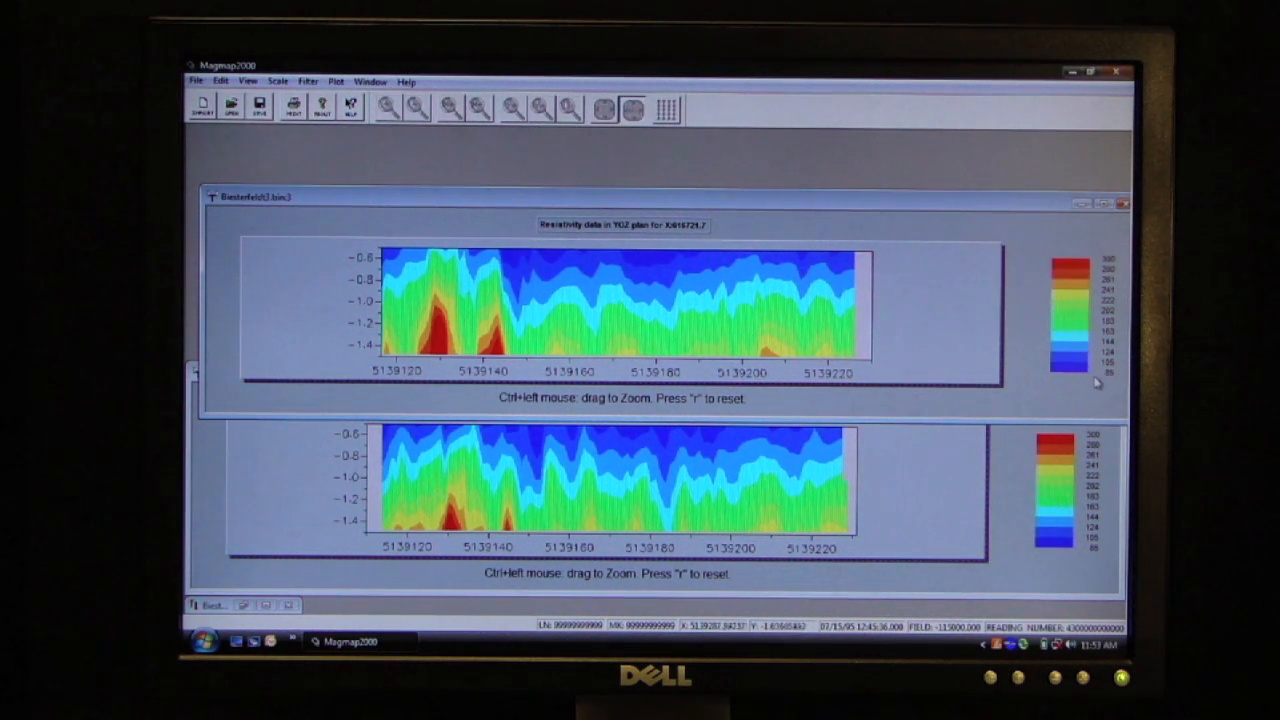
mouse_move(1084, 376)
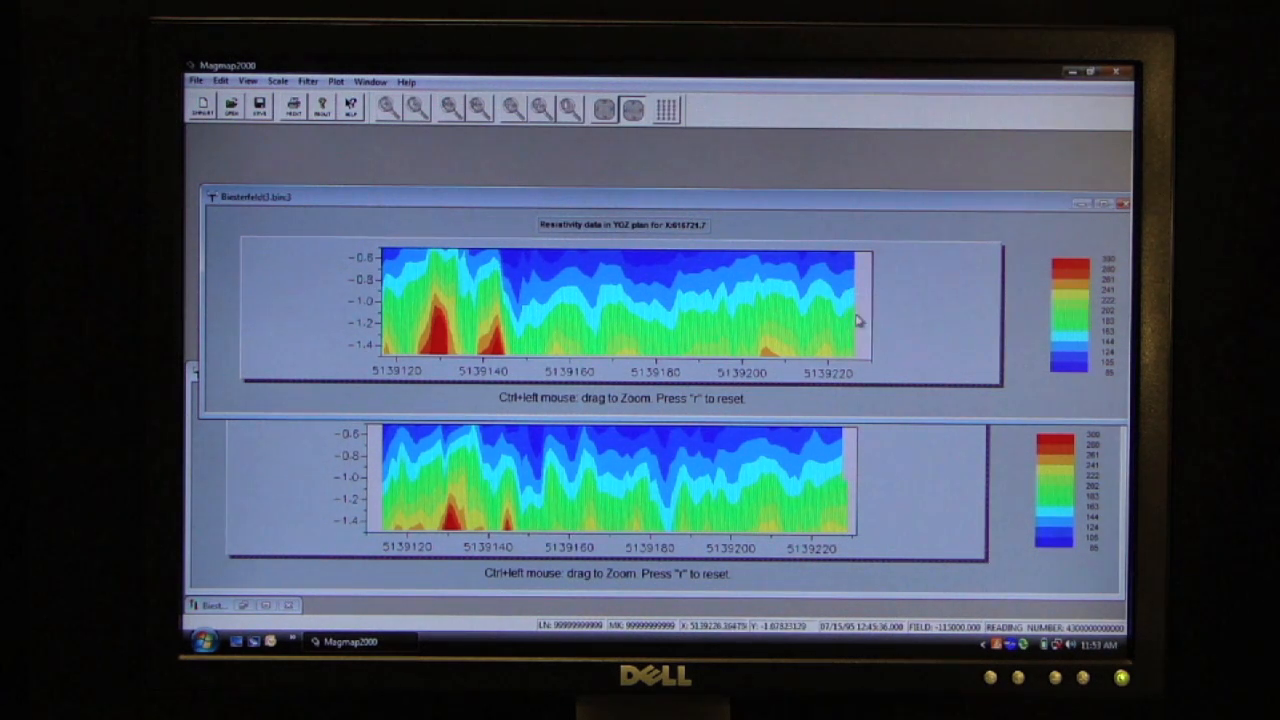
mouse_move(1064, 318)
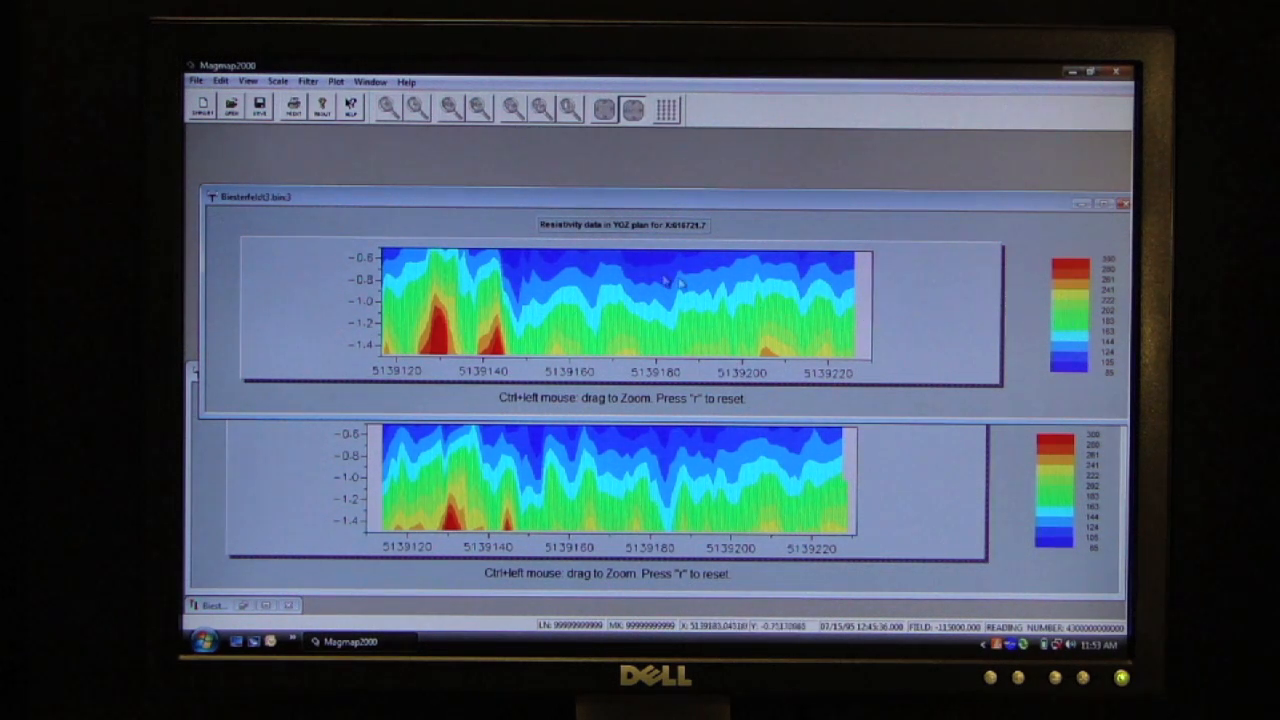
mouse_move(550, 508)
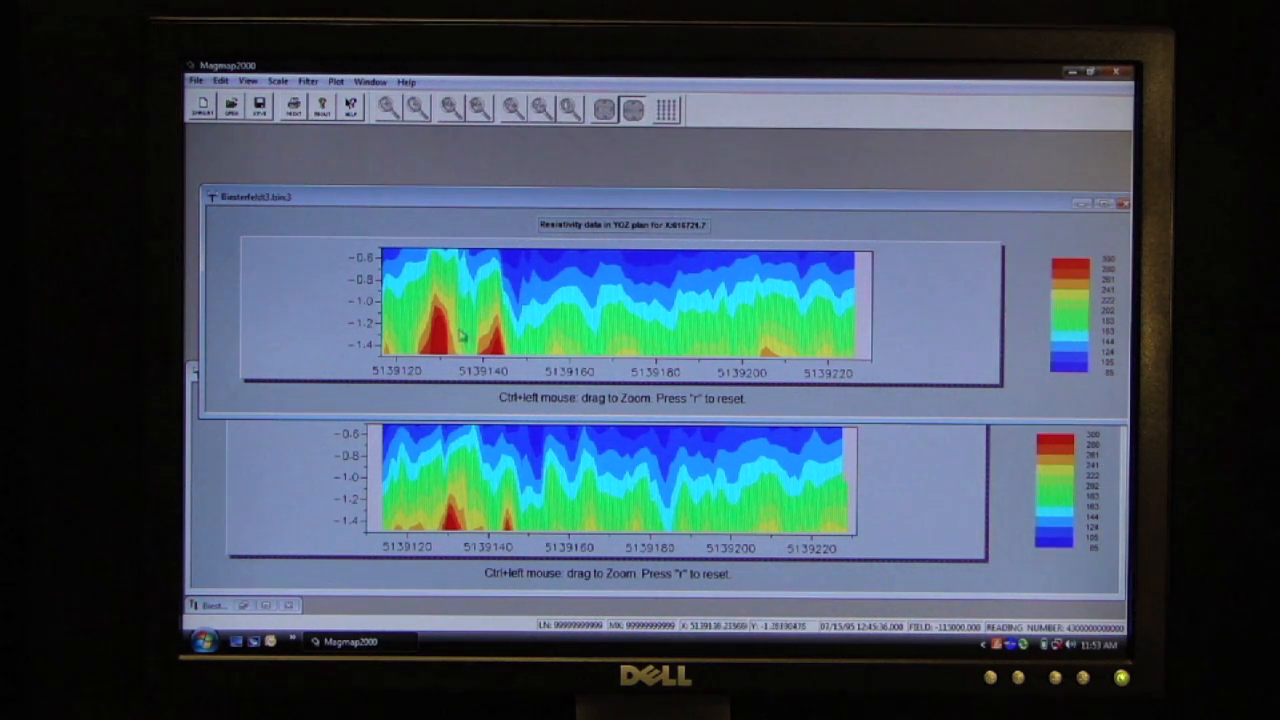
mouse_move(444, 418)
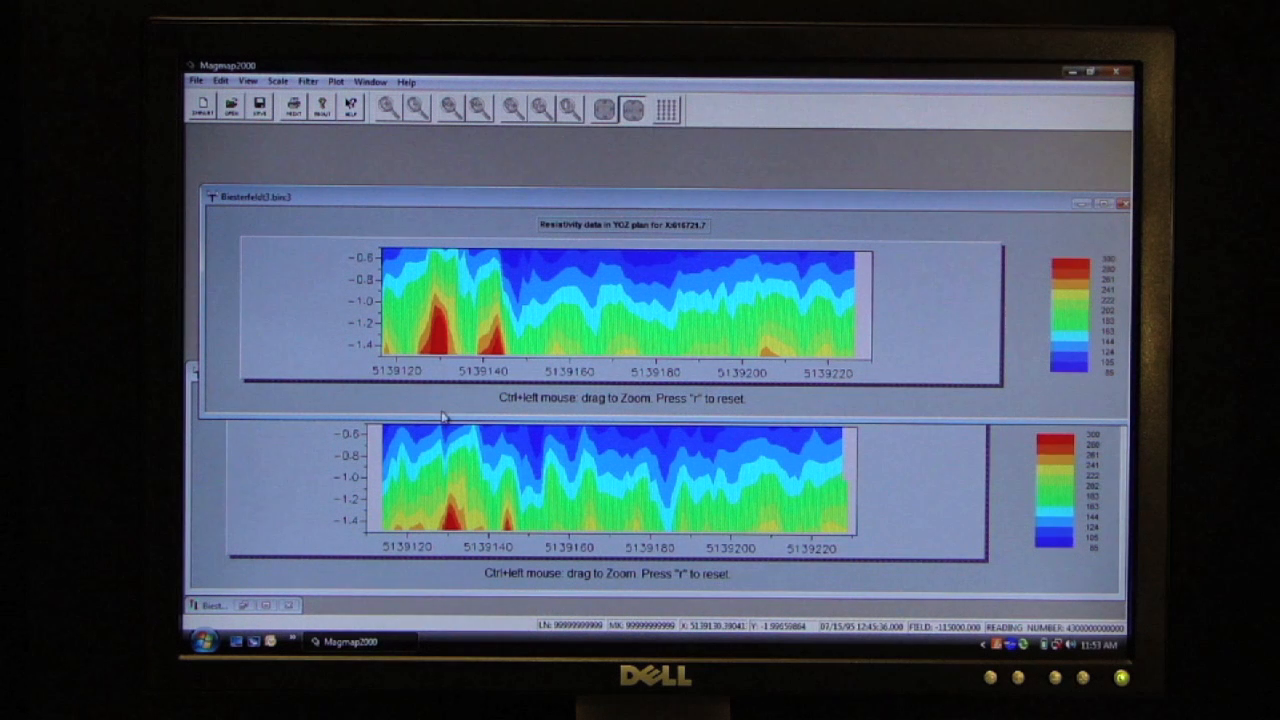
mouse_move(488, 536)
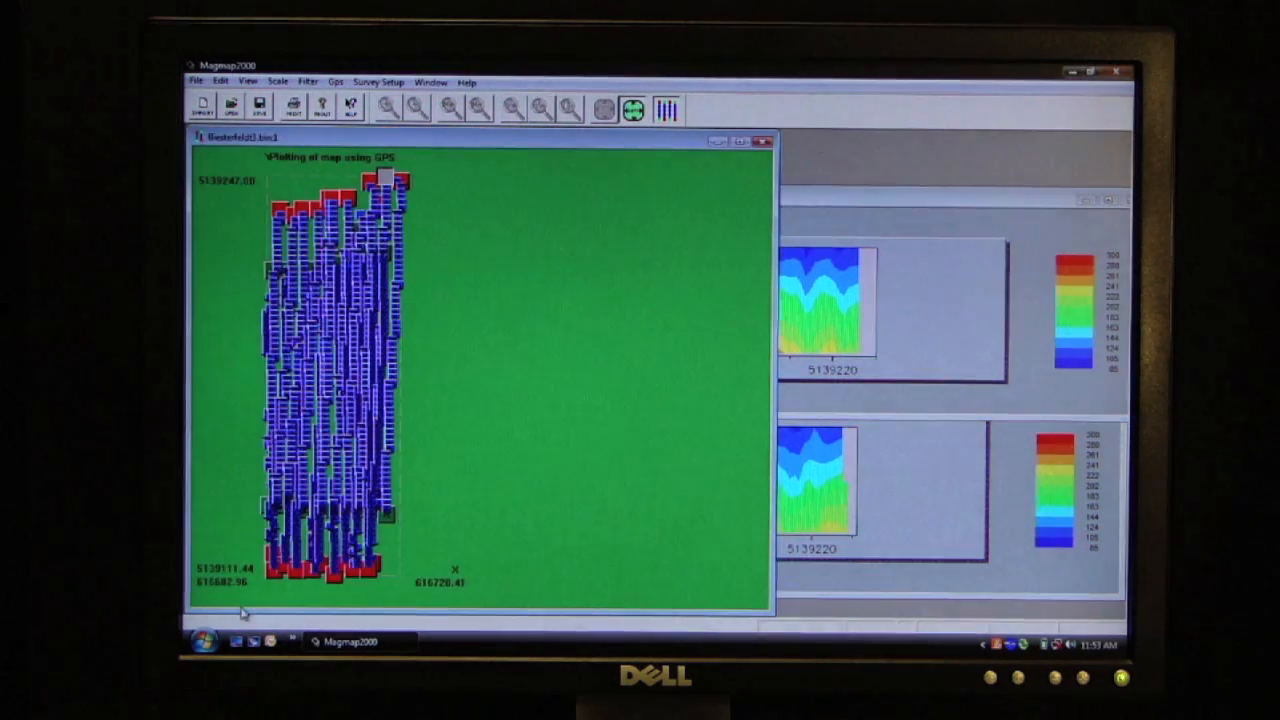
mouse_move(604, 176)
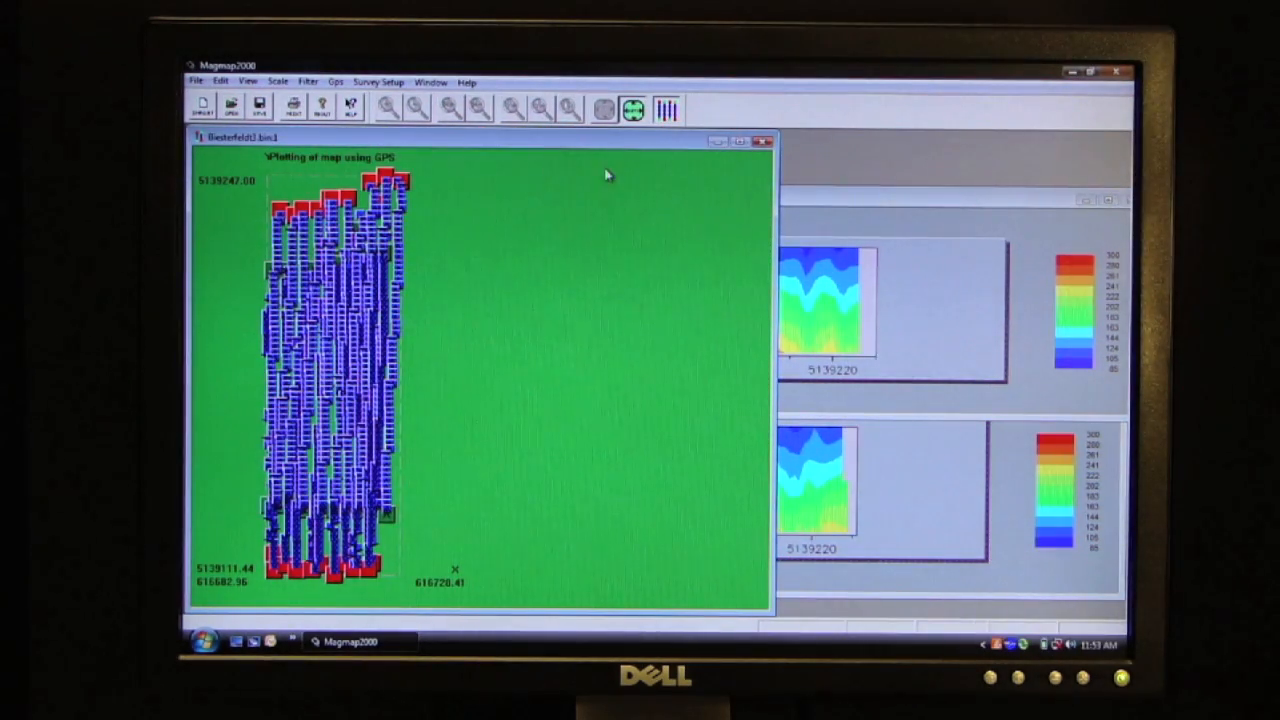
mouse_move(420, 192)
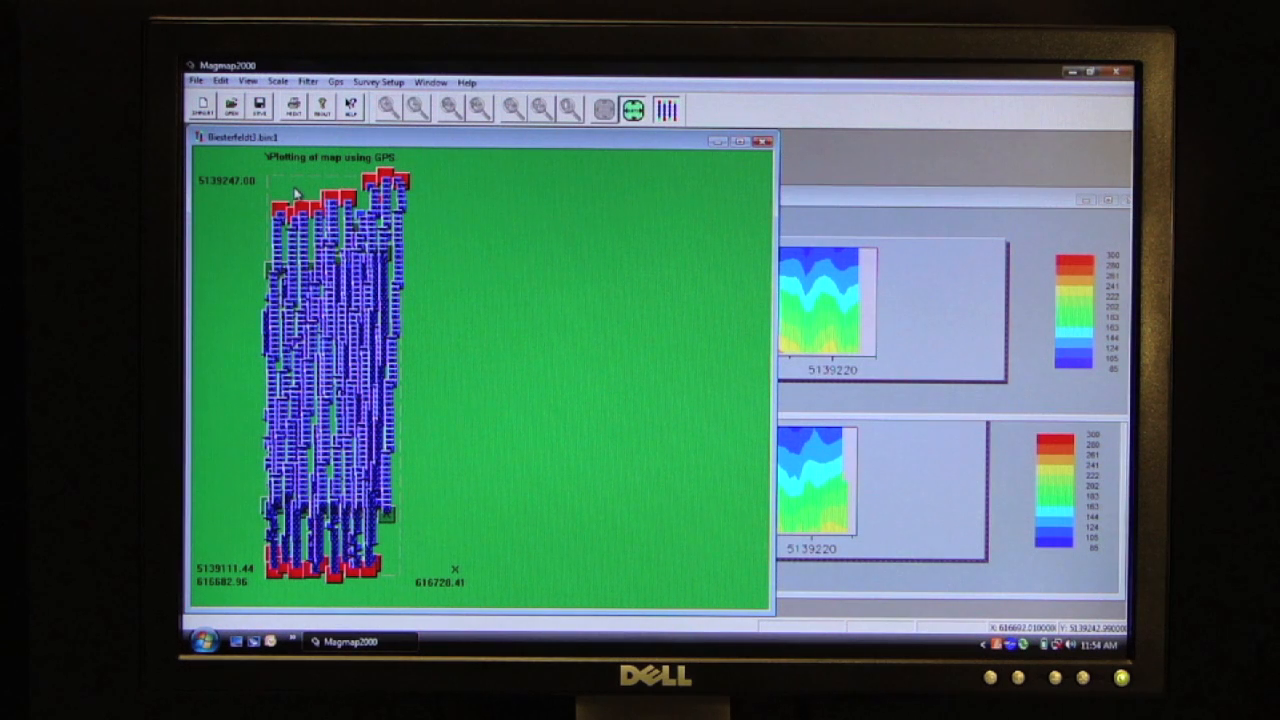
Start a resistivity map from the GPS map and sort its line list by n factor.
right_click(300, 196)
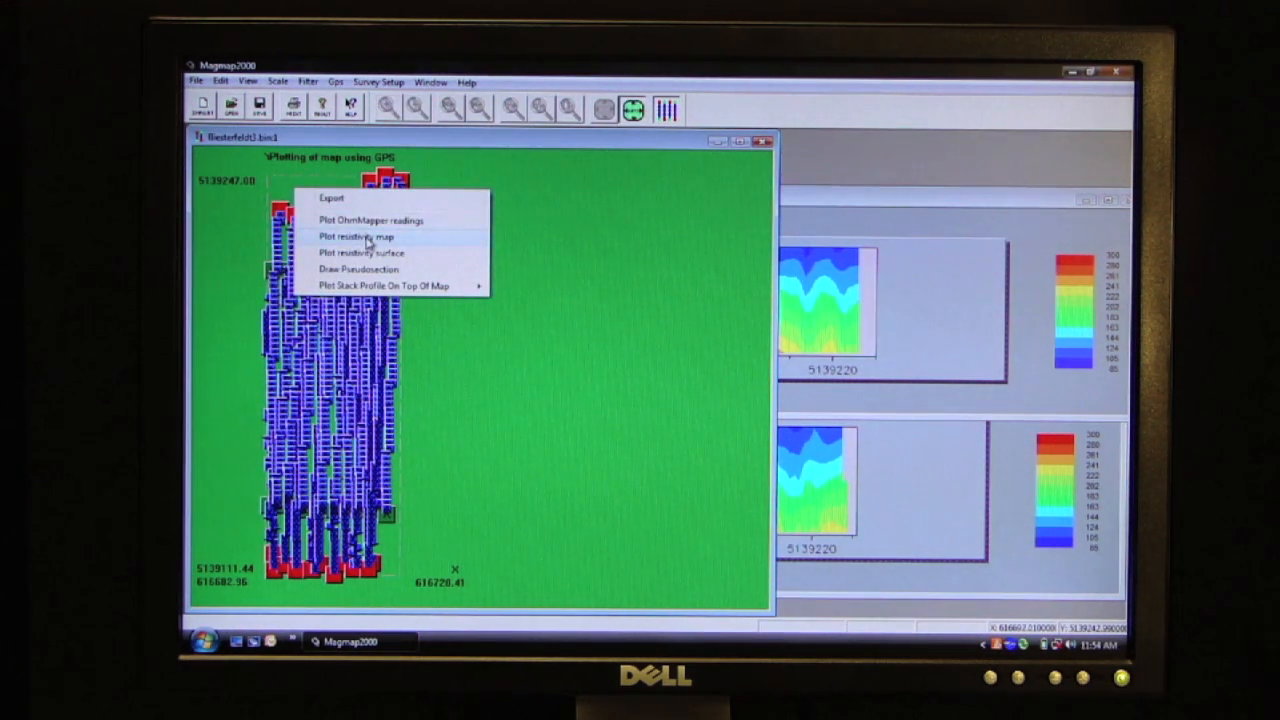
left_click(360, 236)
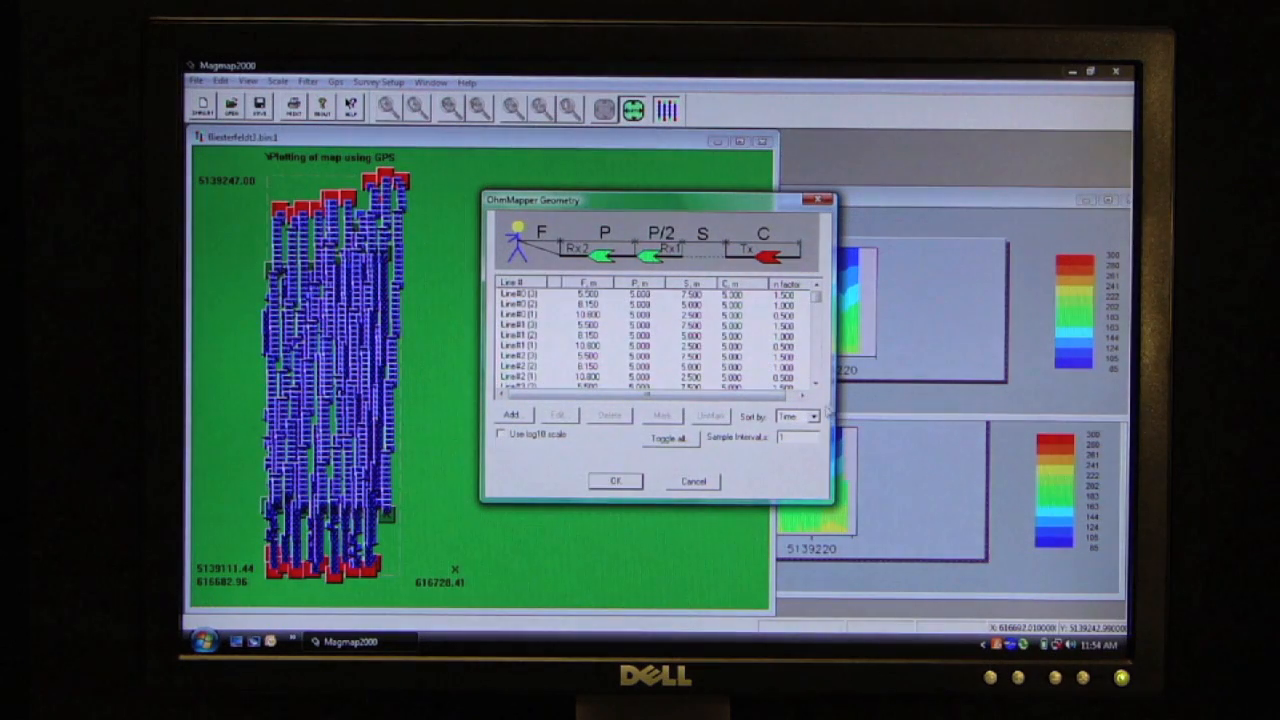
left_click(816, 416)
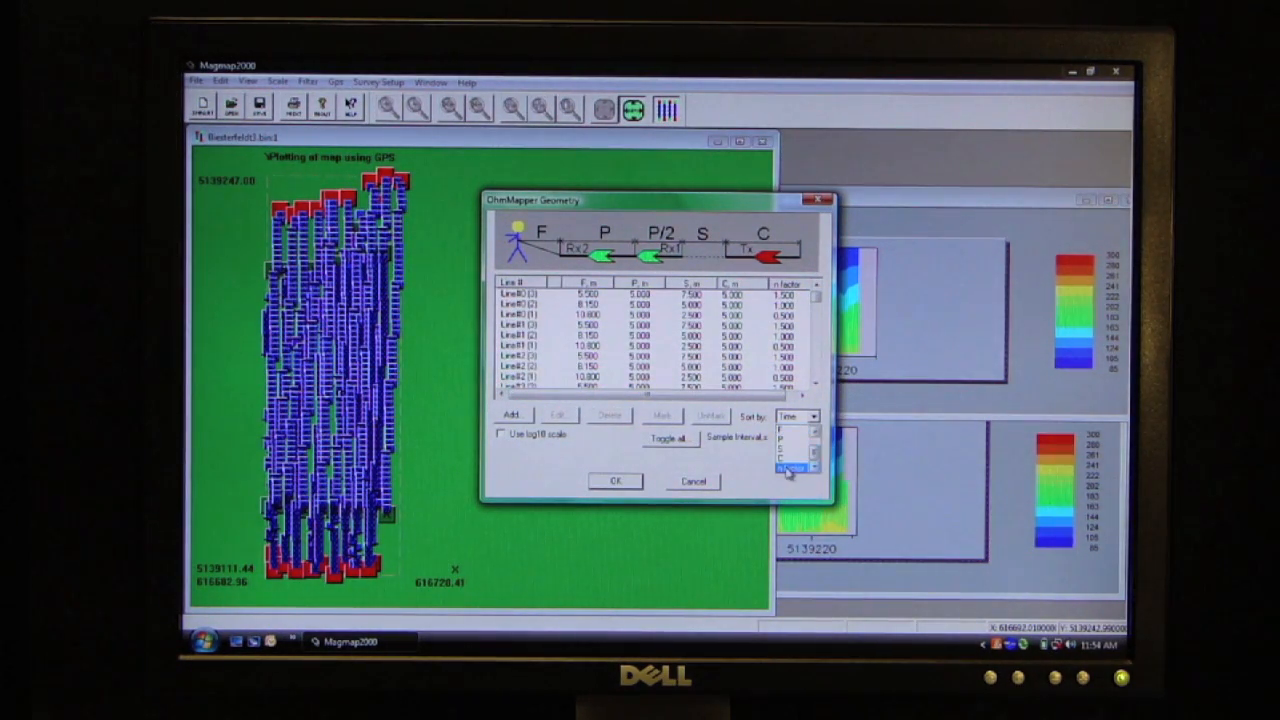
left_click(790, 468)
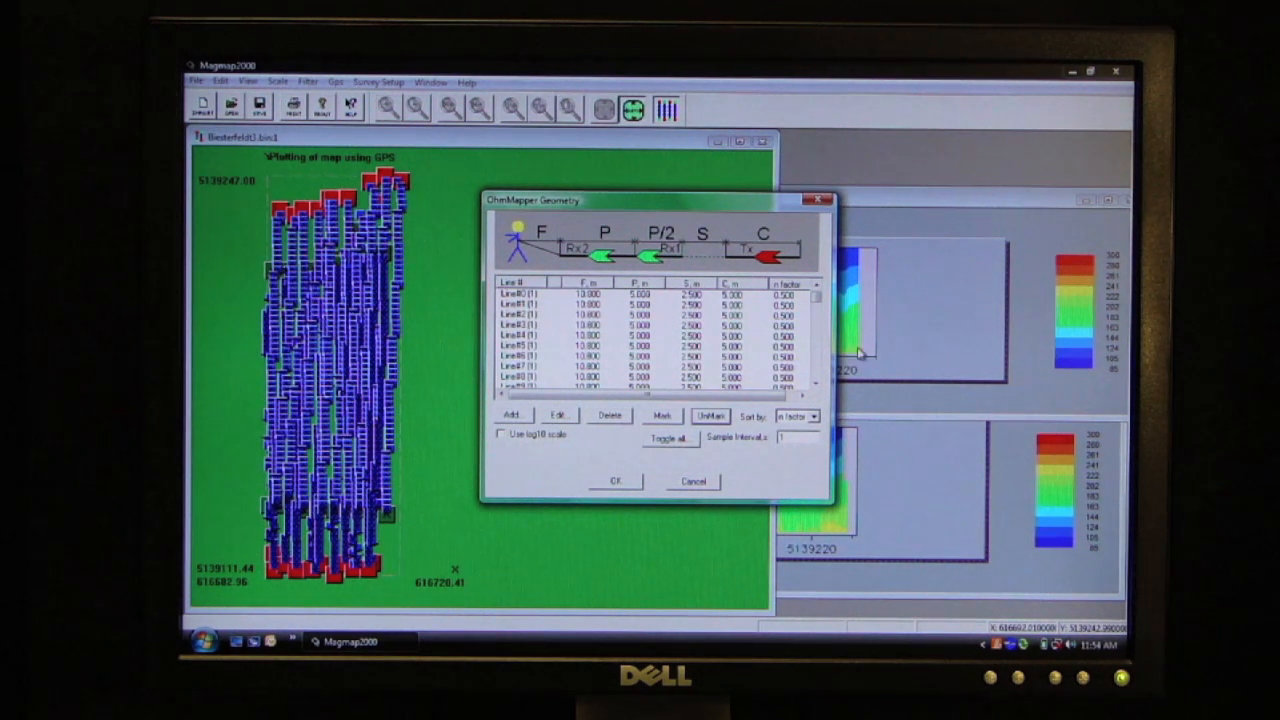
Select the 0.500 n-factor lines and mark them to produce the resistivity plan map.
left_click(816, 312)
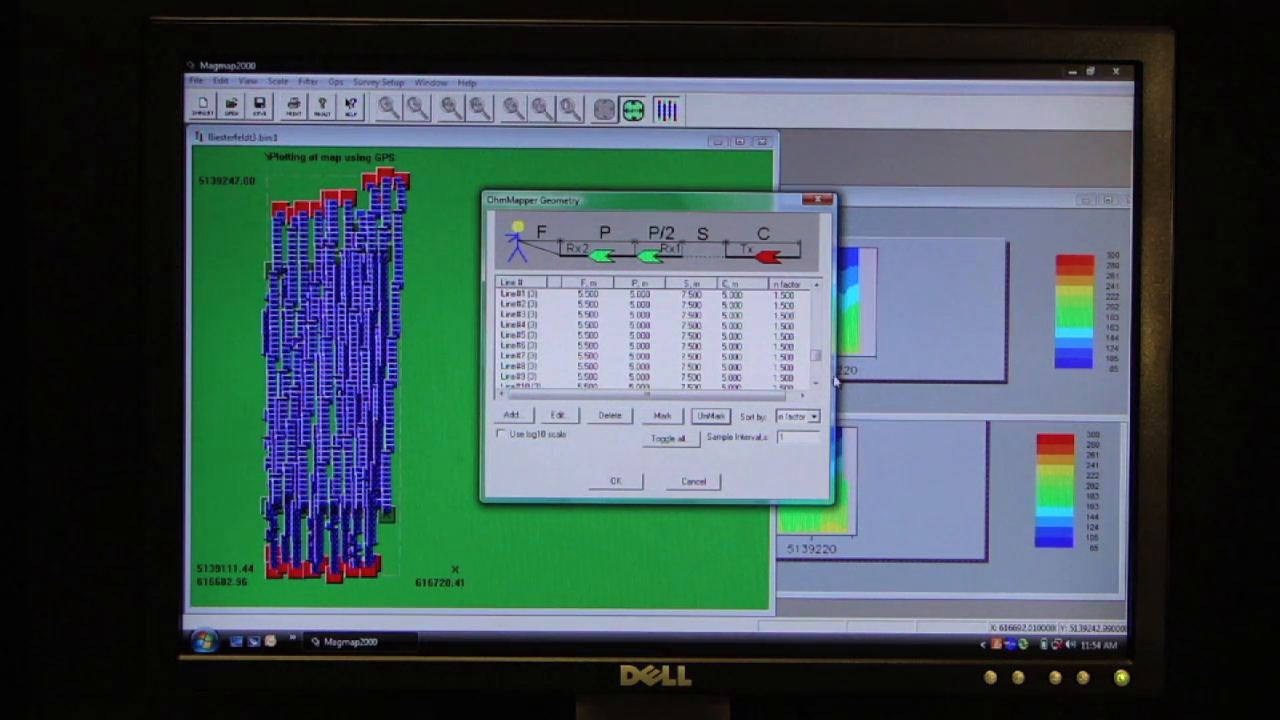
left_click(816, 362)
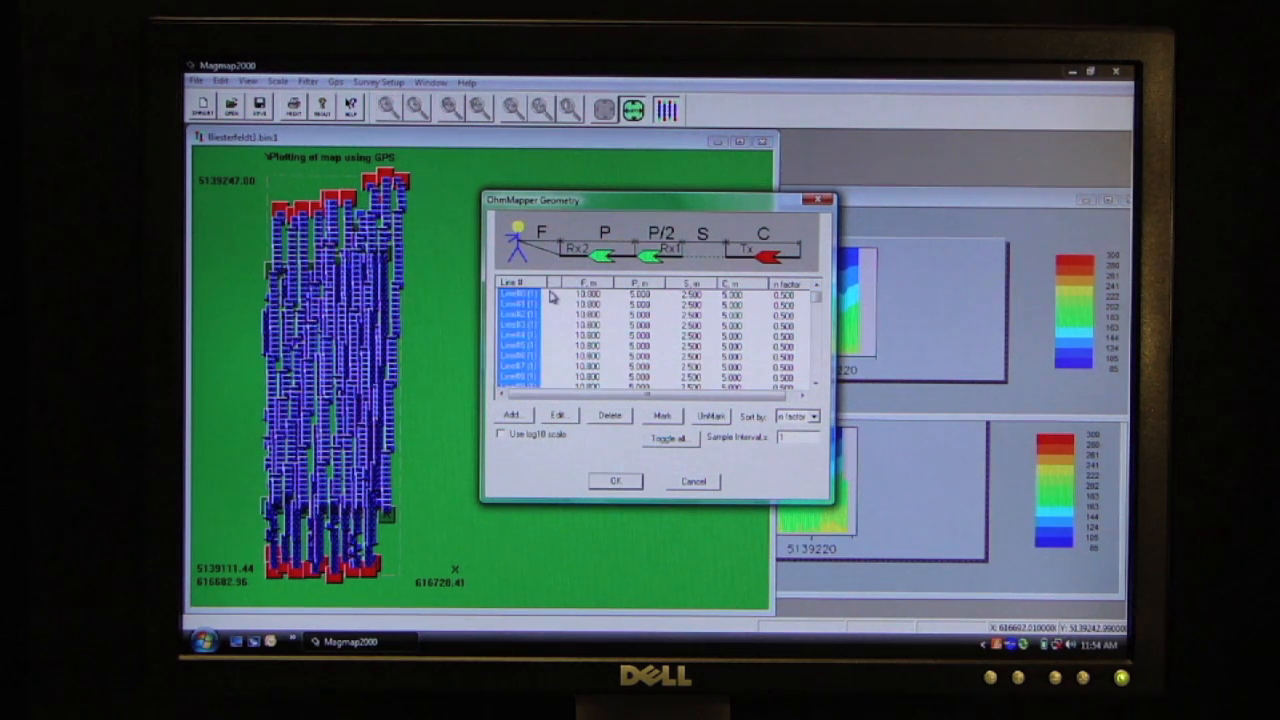
scroll("down", 3)
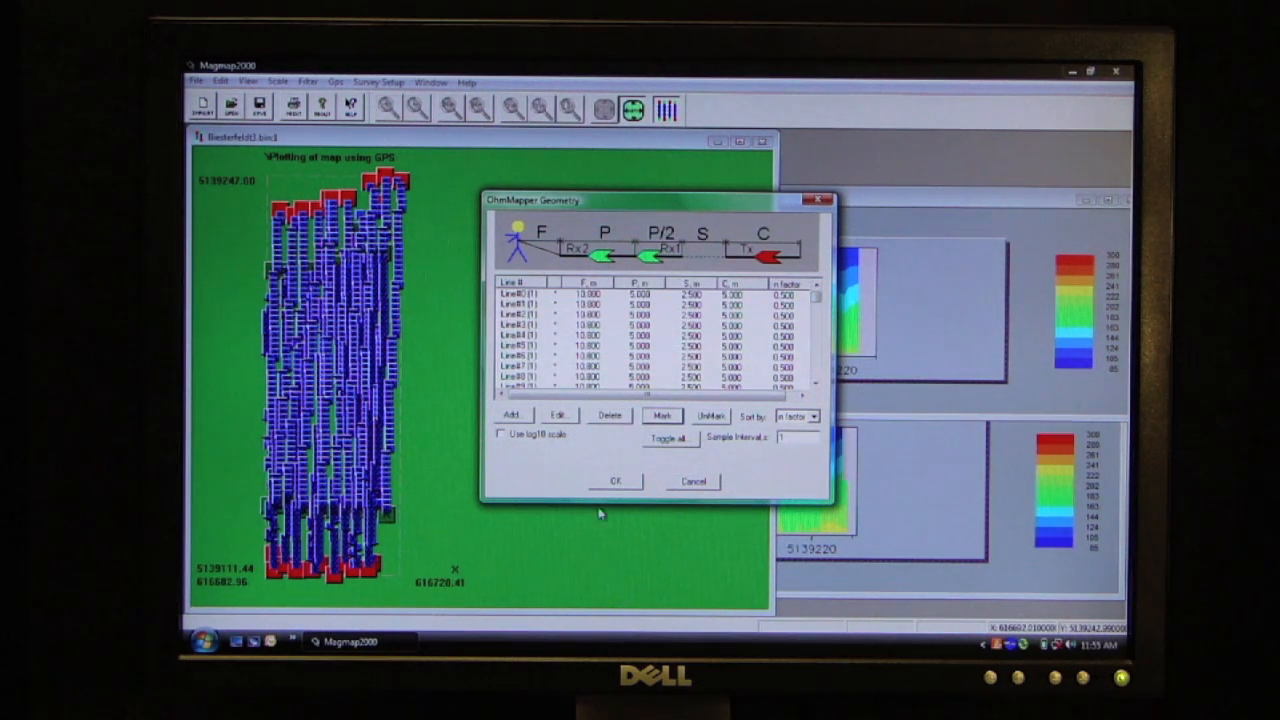
left_click(614, 480)
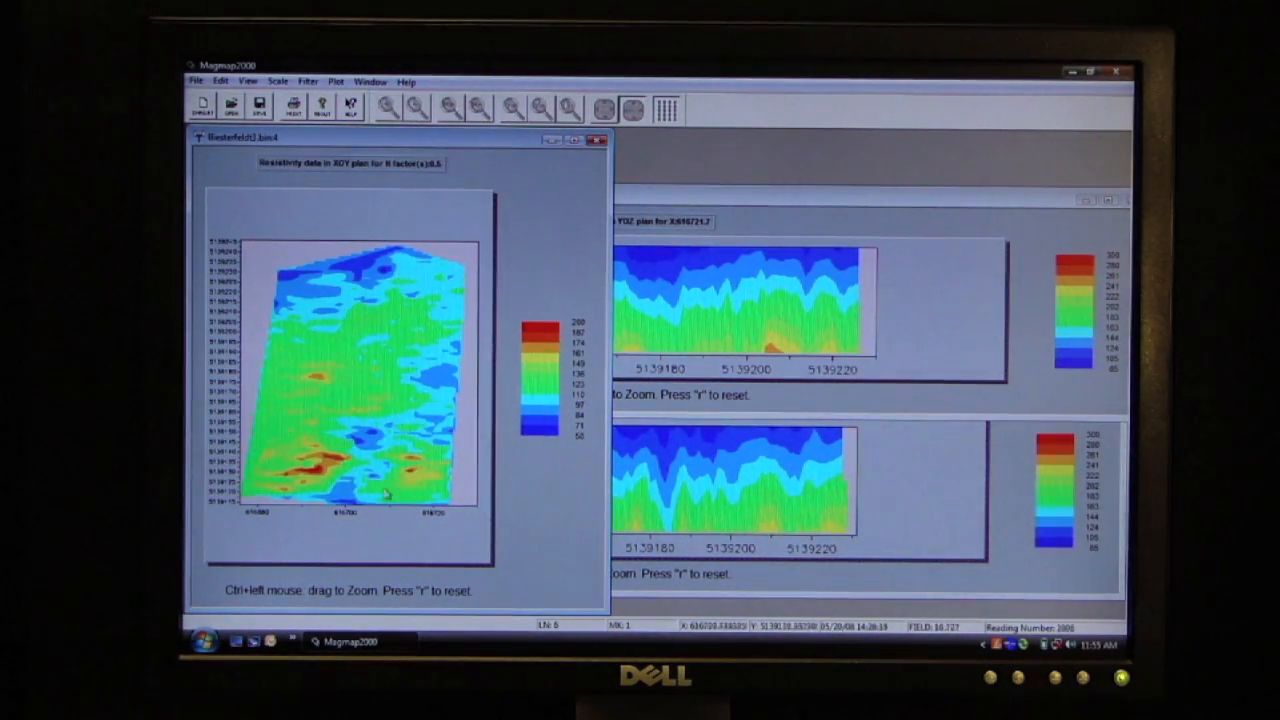
mouse_move(464, 300)
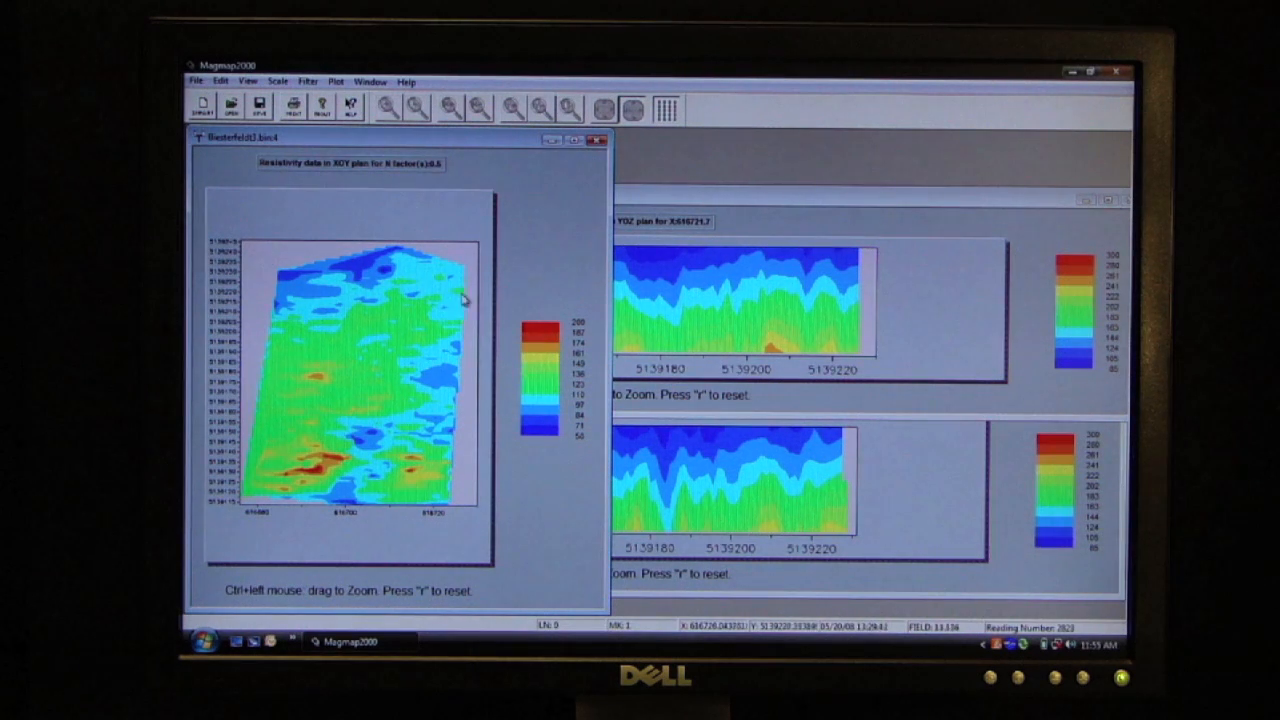